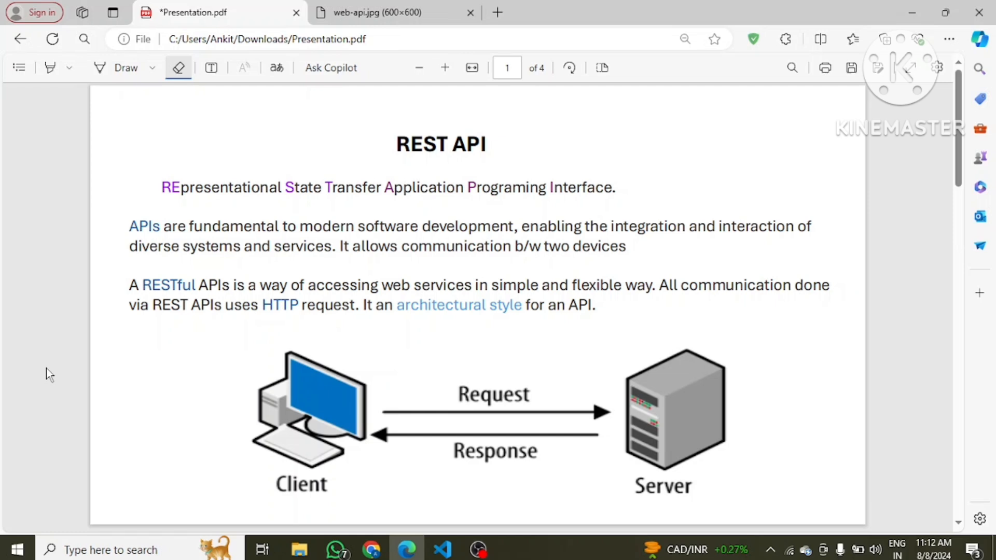
{"action": "mouse_move", "coordinate": [197, 230]}
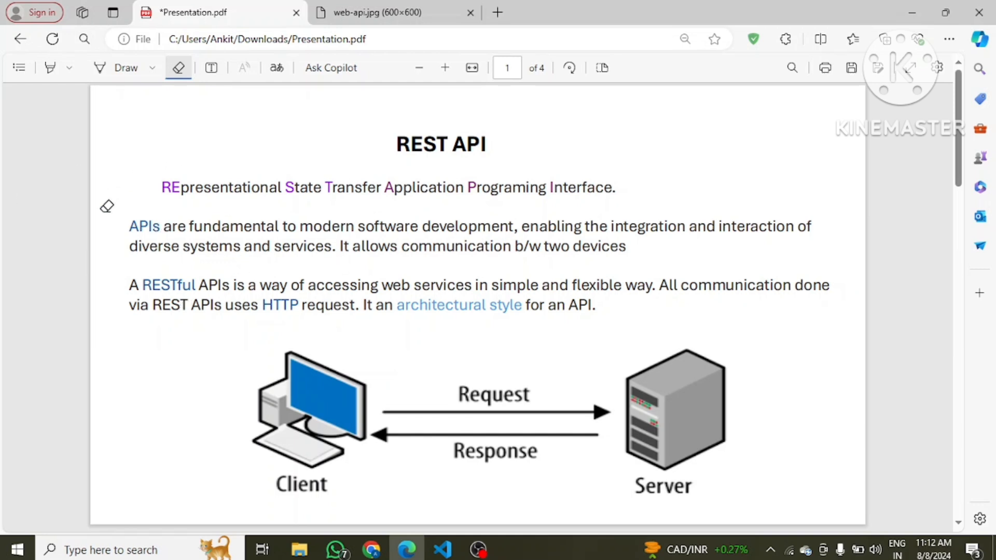
{"action": "mouse_move", "coordinate": [322, 273]}
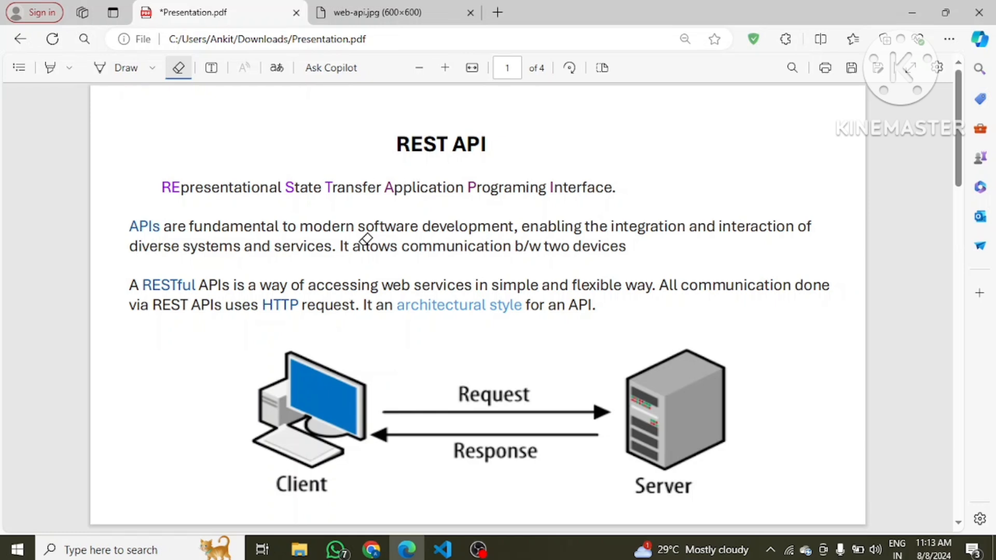
{"action": "mouse_move", "coordinate": [300, 406]}
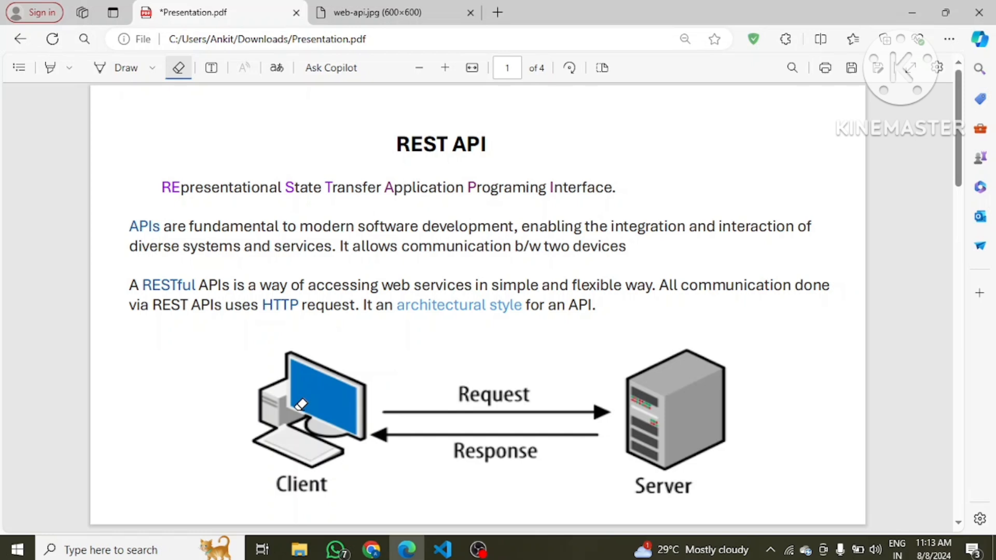
{"action": "mouse_move", "coordinate": [290, 368]}
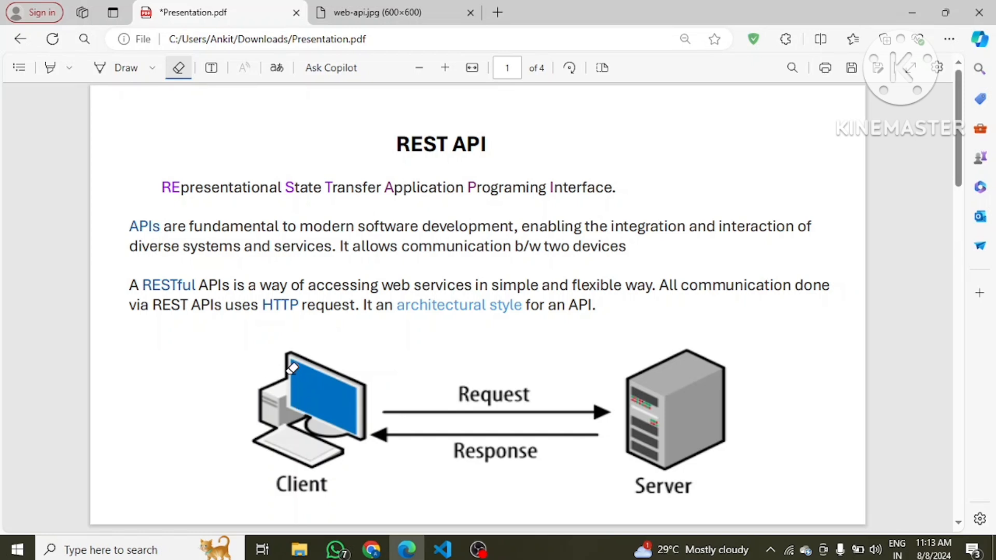
{"action": "mouse_move", "coordinate": [285, 456]}
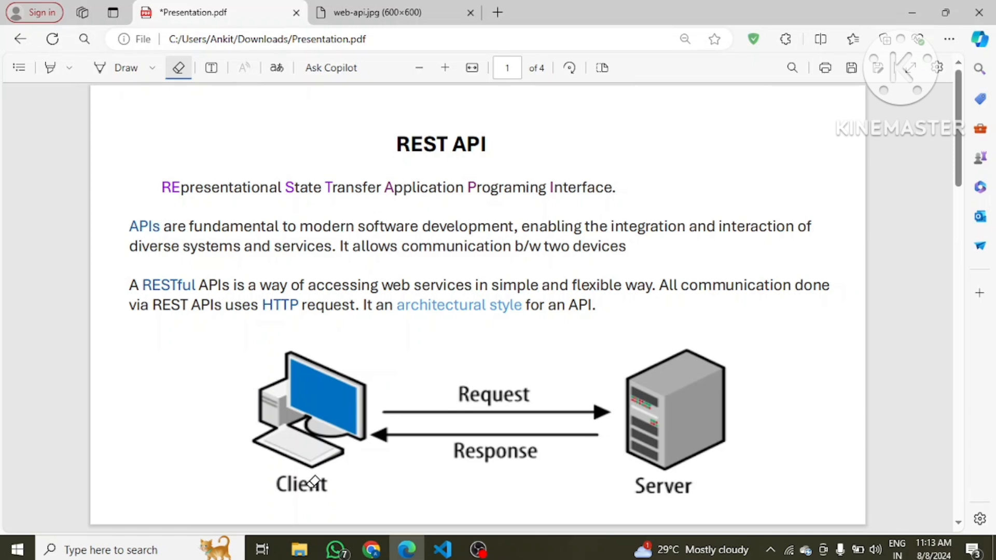
{"action": "mouse_move", "coordinate": [748, 463]}
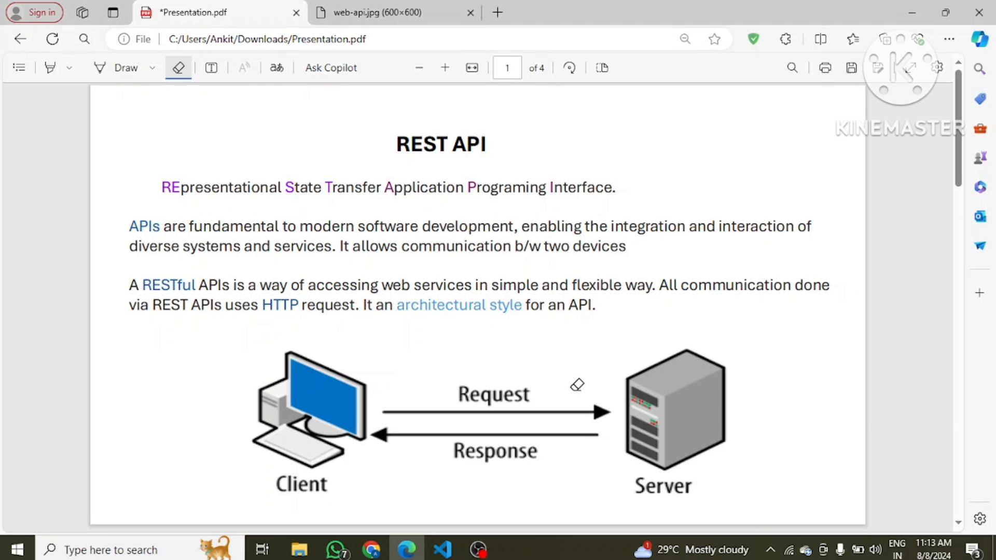
{"action": "mouse_move", "coordinate": [447, 423]}
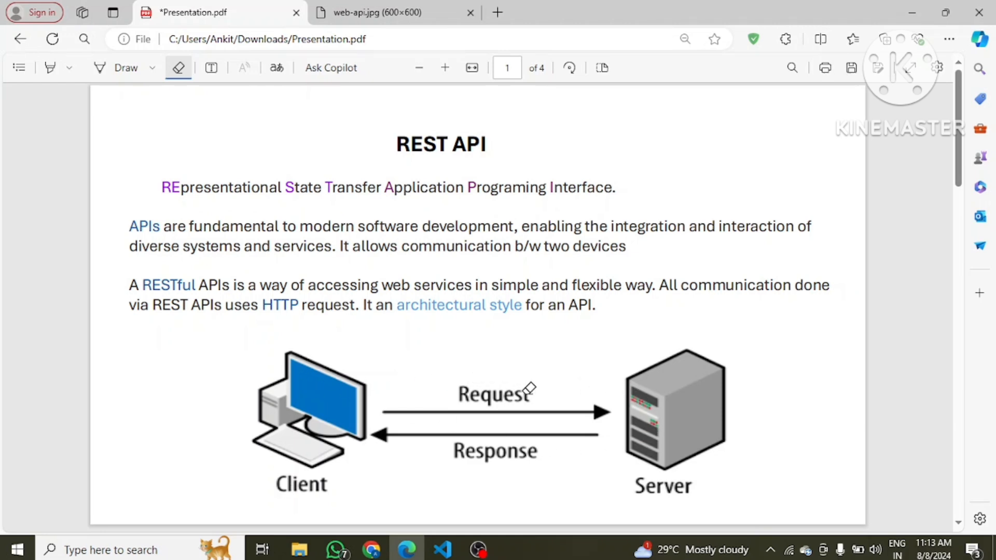
{"action": "mouse_move", "coordinate": [683, 394]}
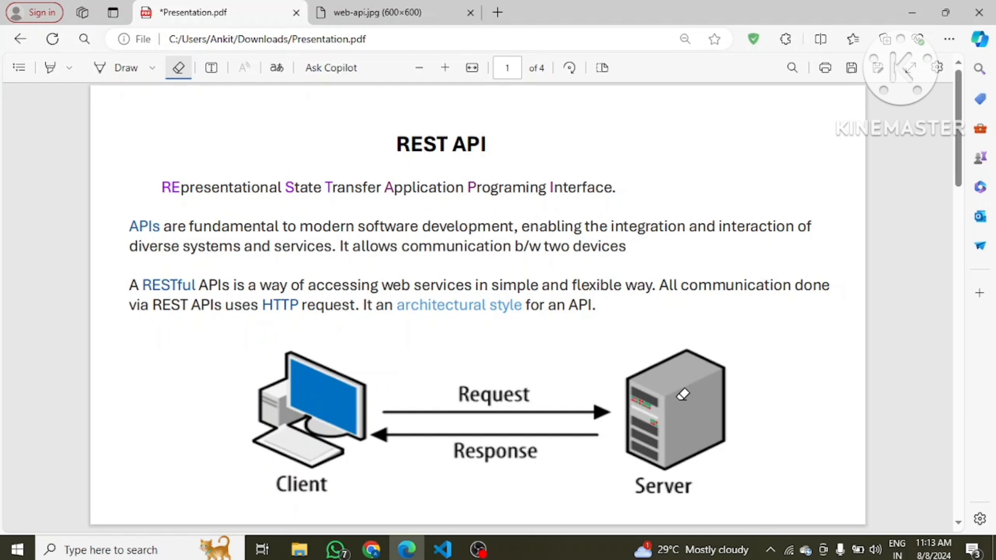
{"action": "mouse_move", "coordinate": [680, 454]}
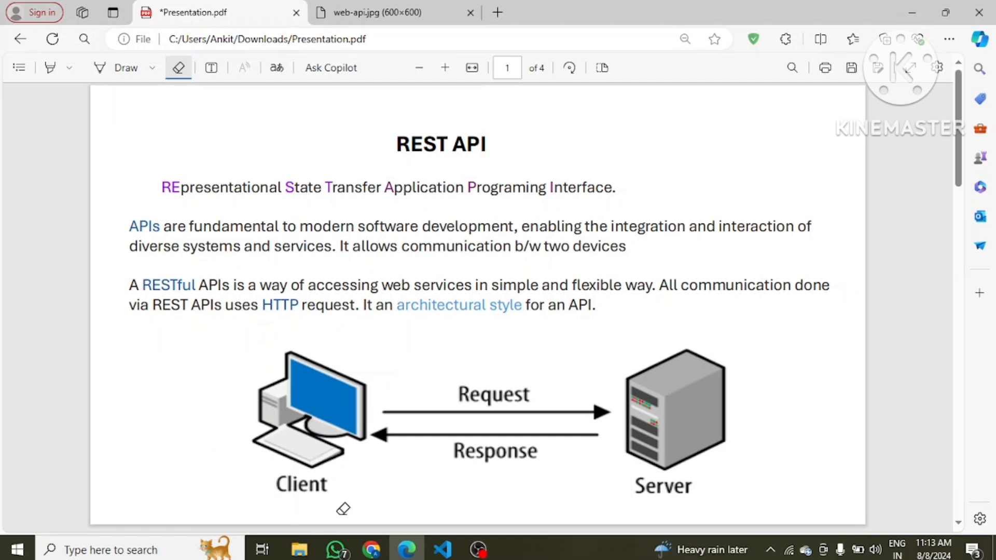
{"action": "mouse_move", "coordinate": [310, 360]}
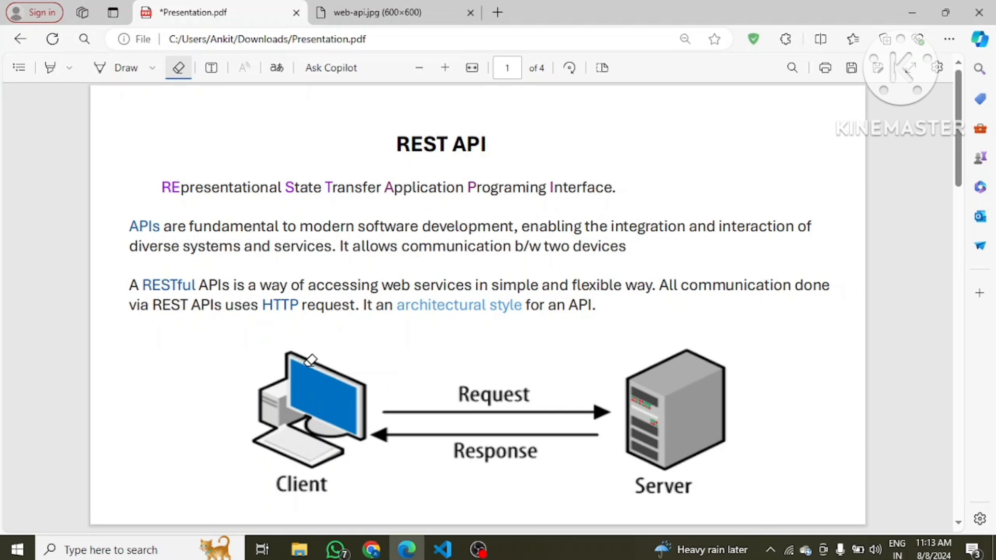
{"action": "mouse_move", "coordinate": [516, 344]}
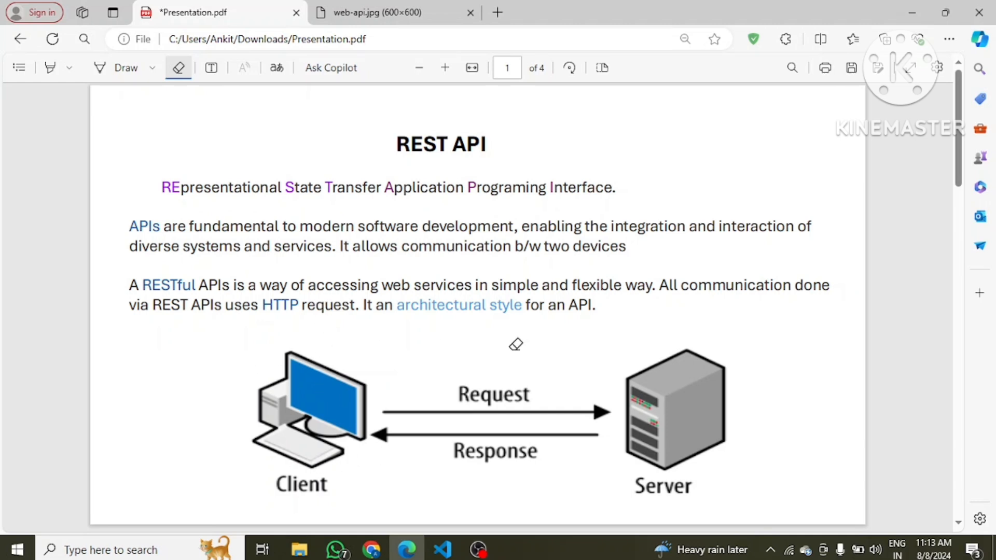
{"action": "mouse_move", "coordinate": [702, 377]}
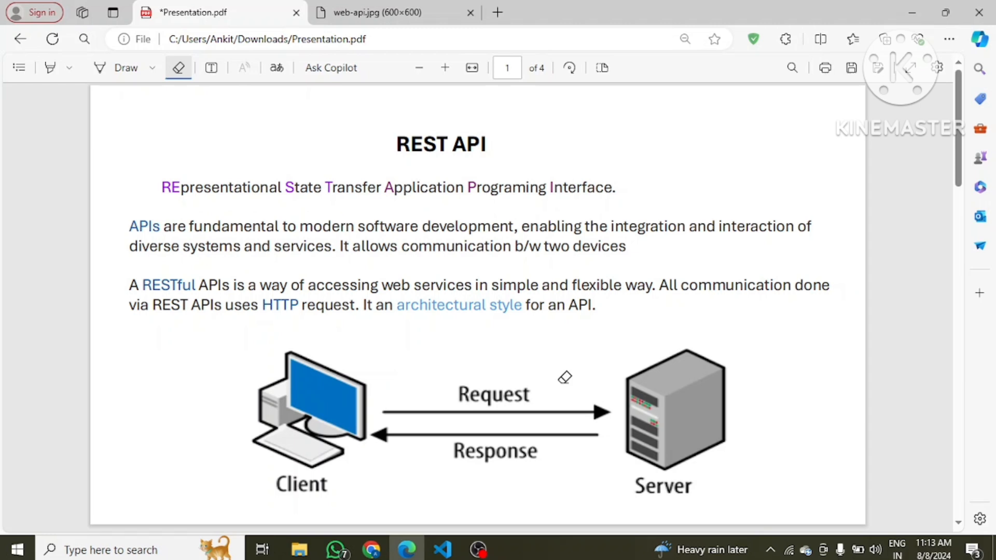
{"action": "mouse_move", "coordinate": [624, 500]}
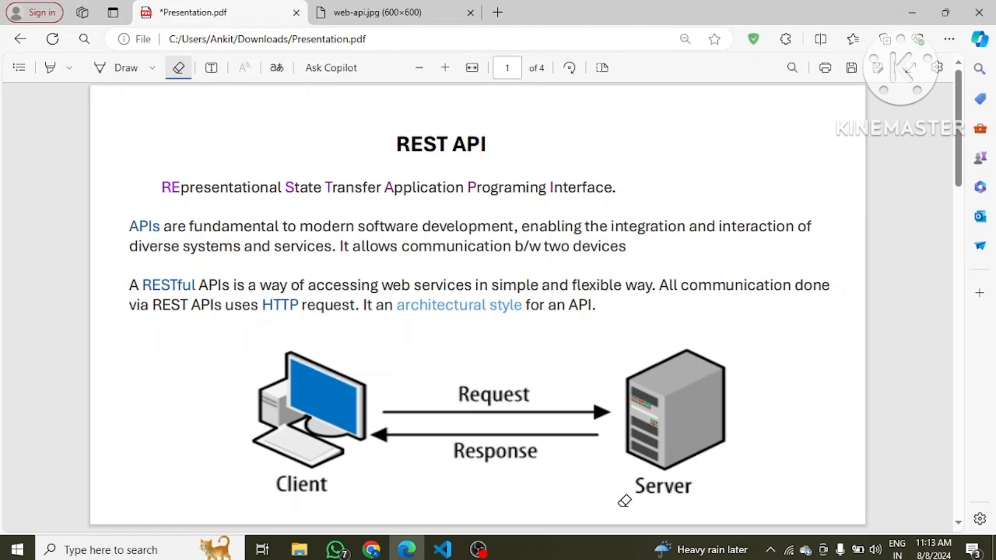
{"action": "mouse_move", "coordinate": [545, 270]}
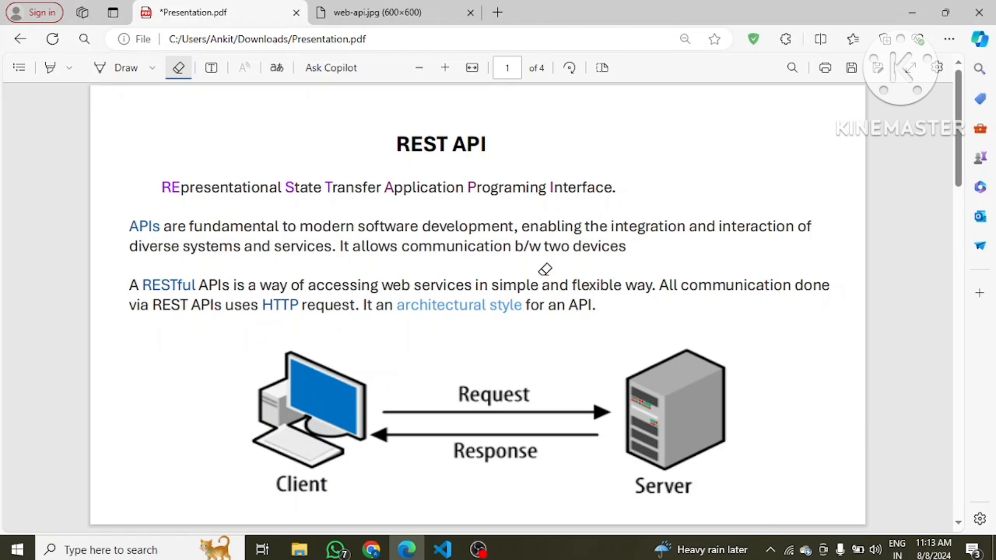
Step: Scroll down to page 2 showing the REST API Model diagram
{"action": "scroll", "scroll_direction": "down", "scroll_amount": 3}
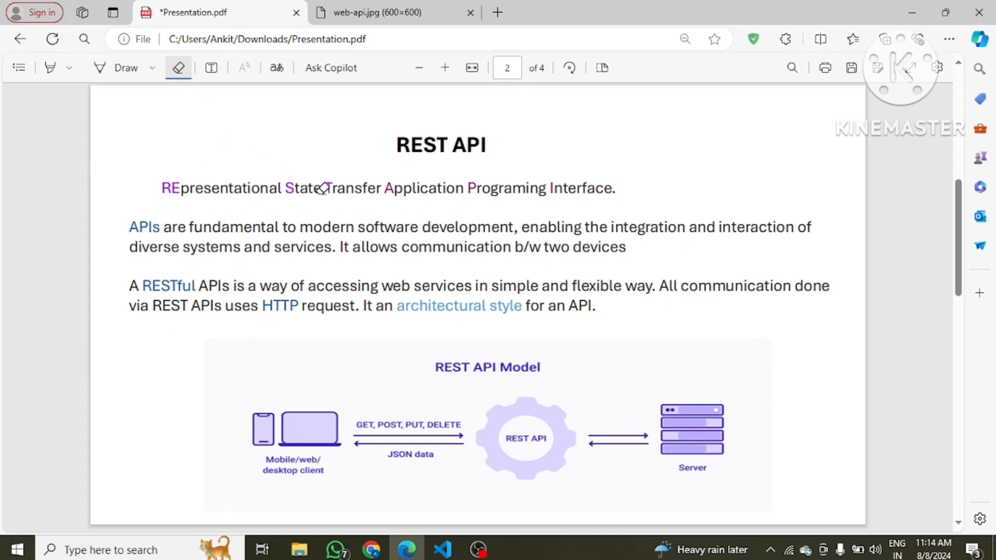
{"action": "mouse_move", "coordinate": [363, 200]}
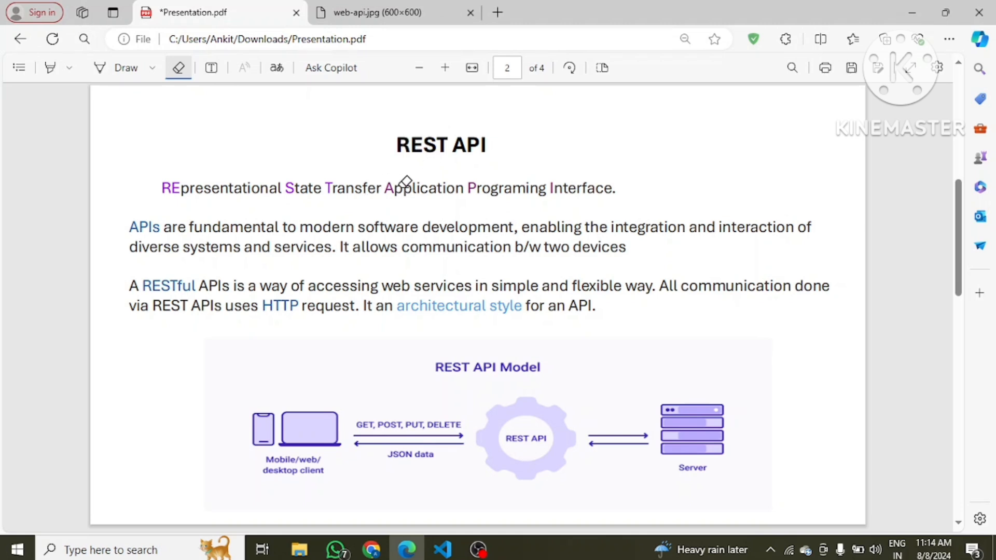
{"action": "mouse_move", "coordinate": [489, 193]}
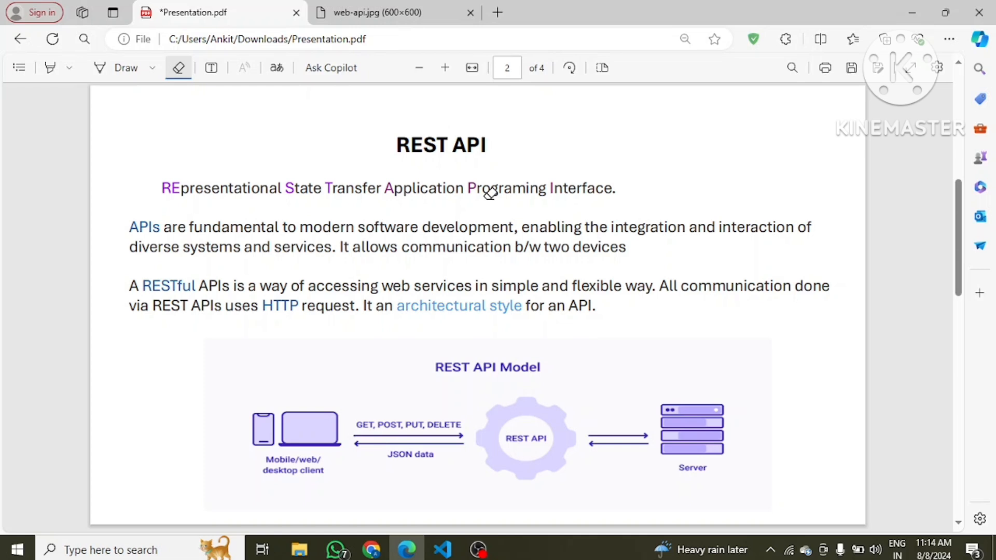
{"action": "mouse_move", "coordinate": [471, 193]}
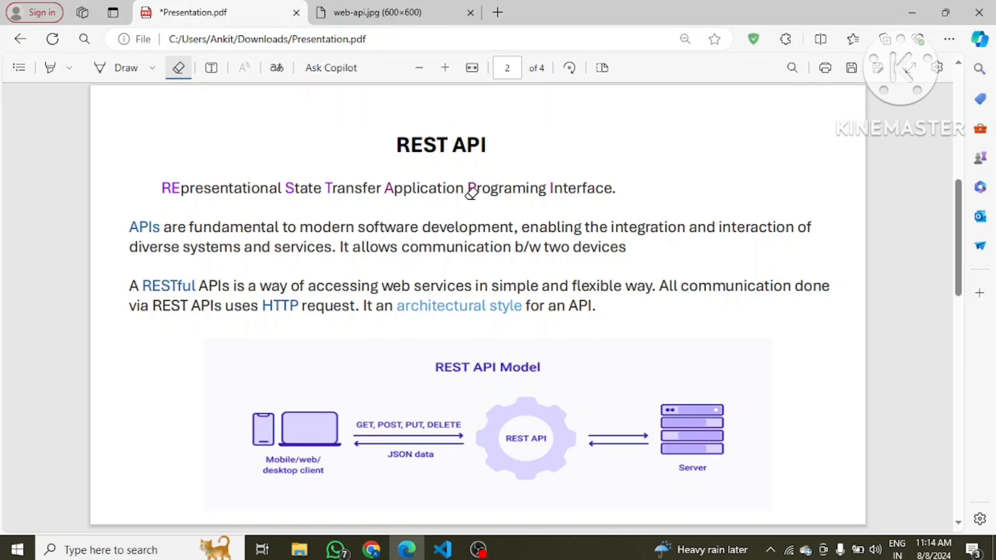
{"action": "mouse_move", "coordinate": [388, 281]}
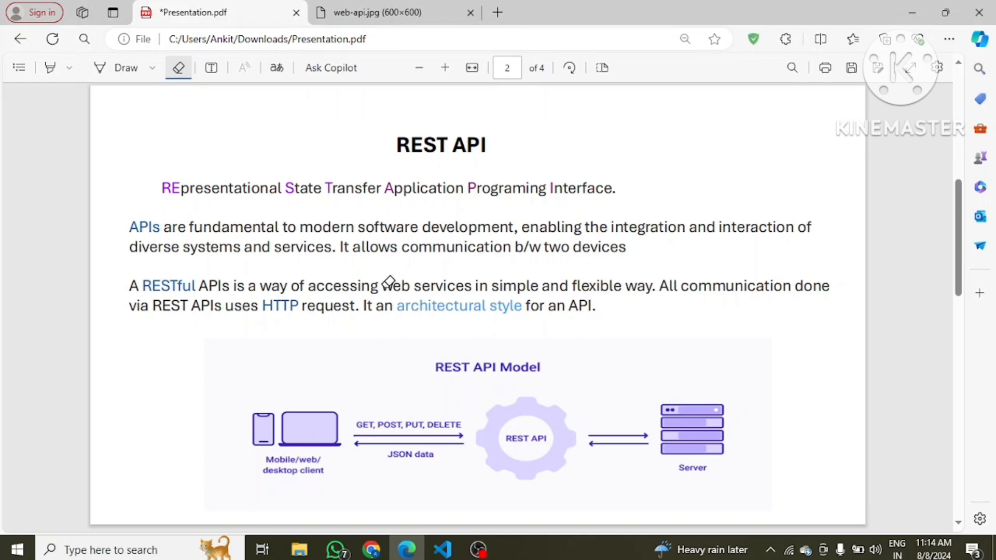
{"action": "mouse_move", "coordinate": [461, 289]}
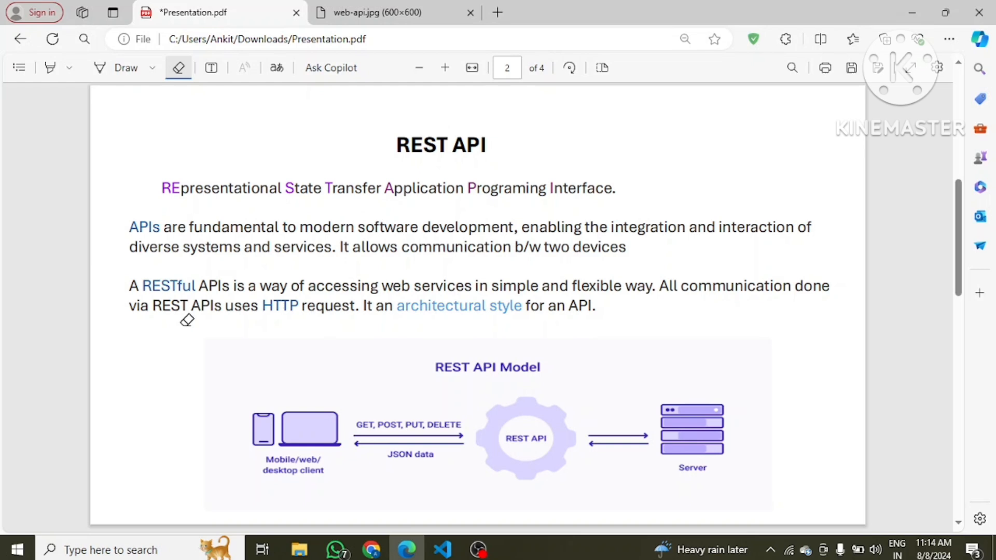
{"action": "mouse_move", "coordinate": [362, 313]}
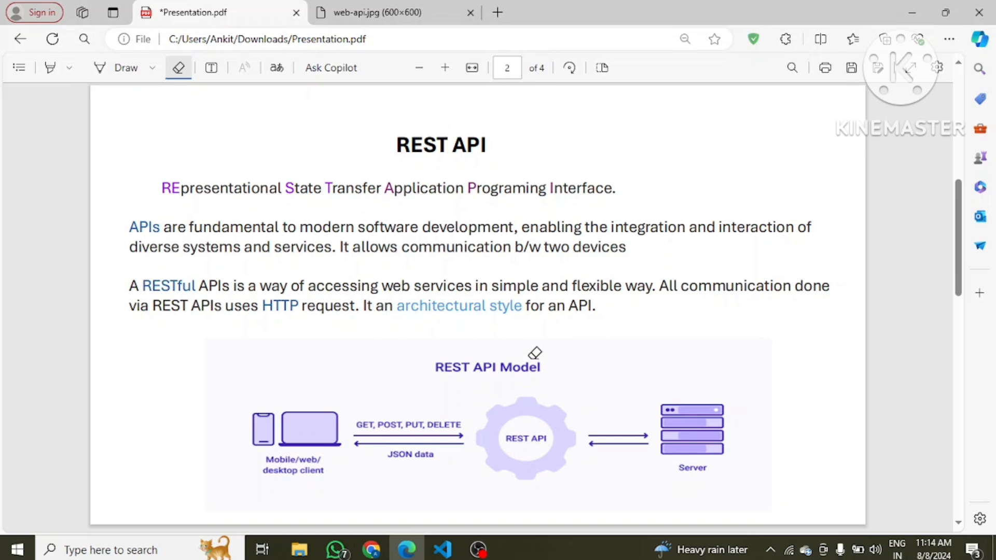
{"action": "scroll", "scroll_direction": "down", "scroll_amount": 3}
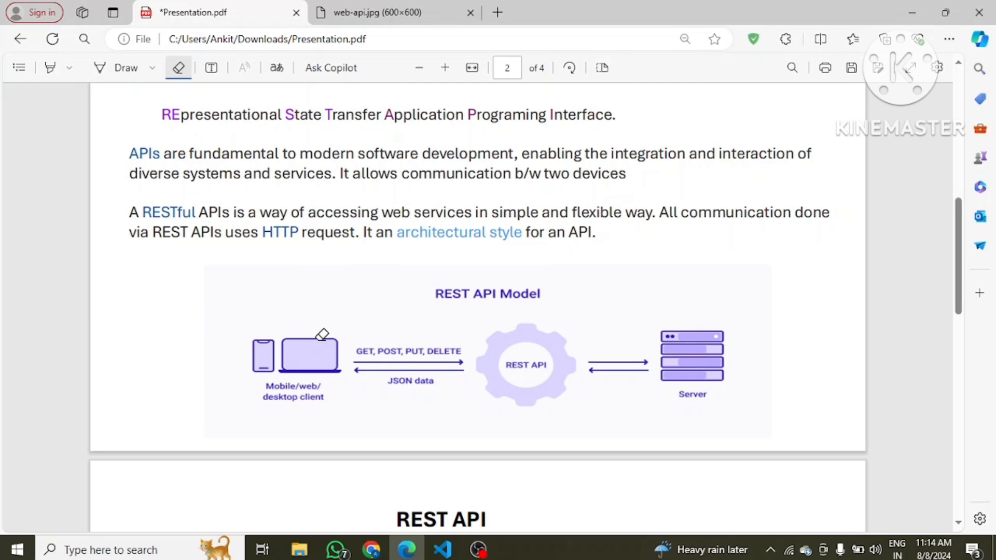
{"action": "mouse_move", "coordinate": [299, 329]}
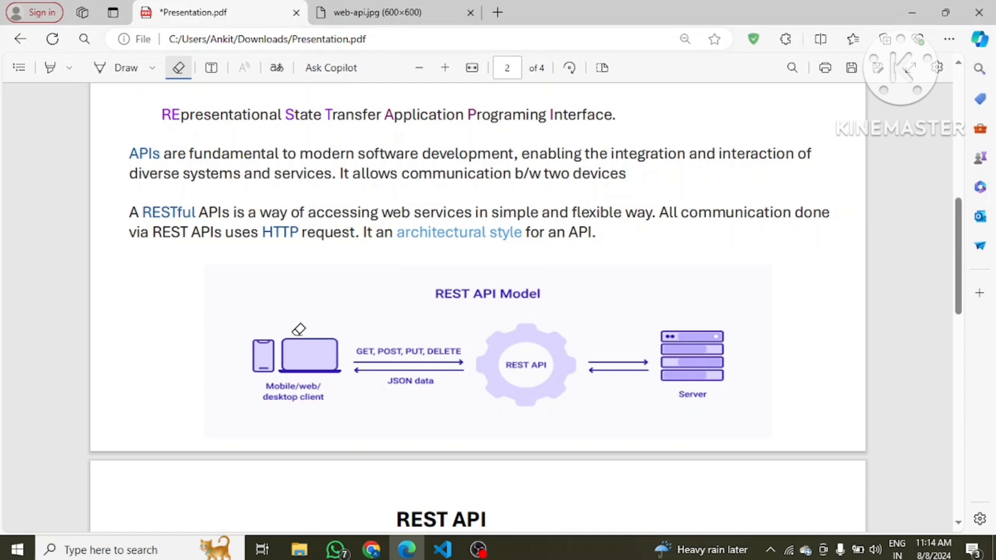
{"action": "mouse_move", "coordinate": [299, 338]}
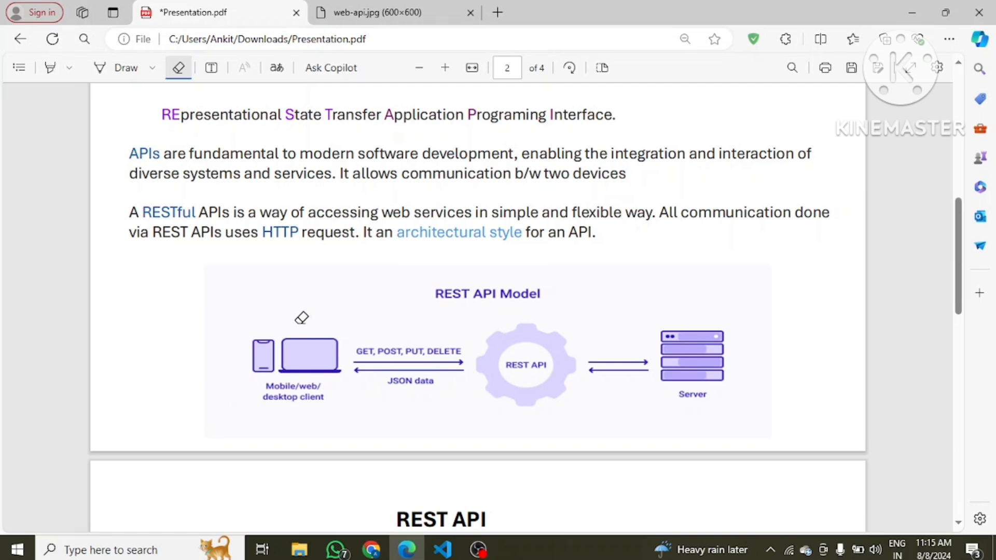
{"action": "mouse_move", "coordinate": [632, 409]}
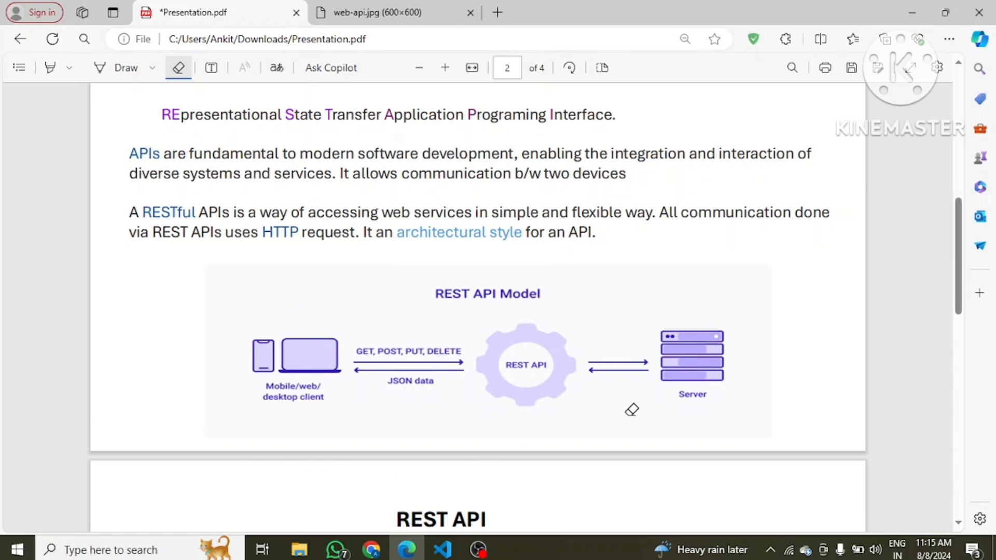
{"action": "mouse_move", "coordinate": [270, 359]}
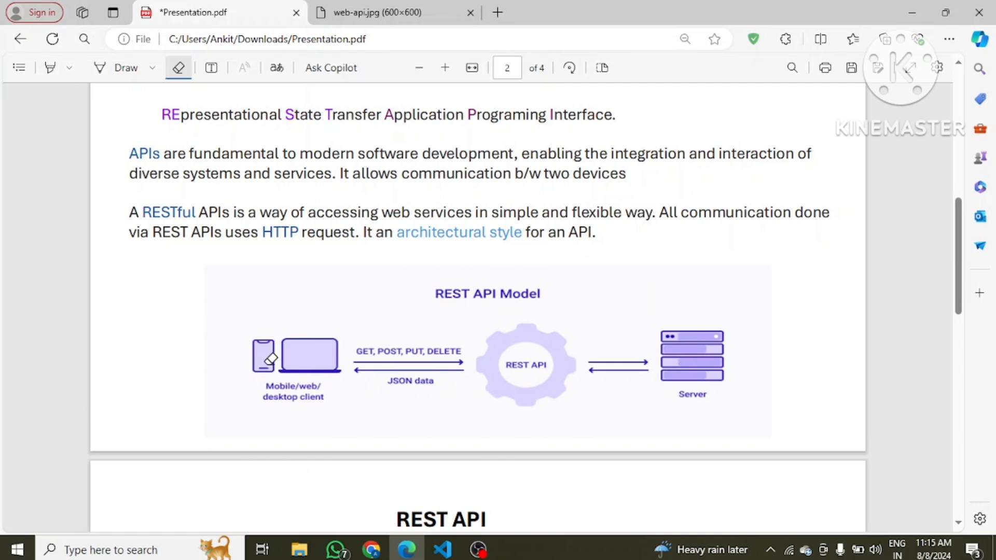
{"action": "mouse_move", "coordinate": [527, 286]}
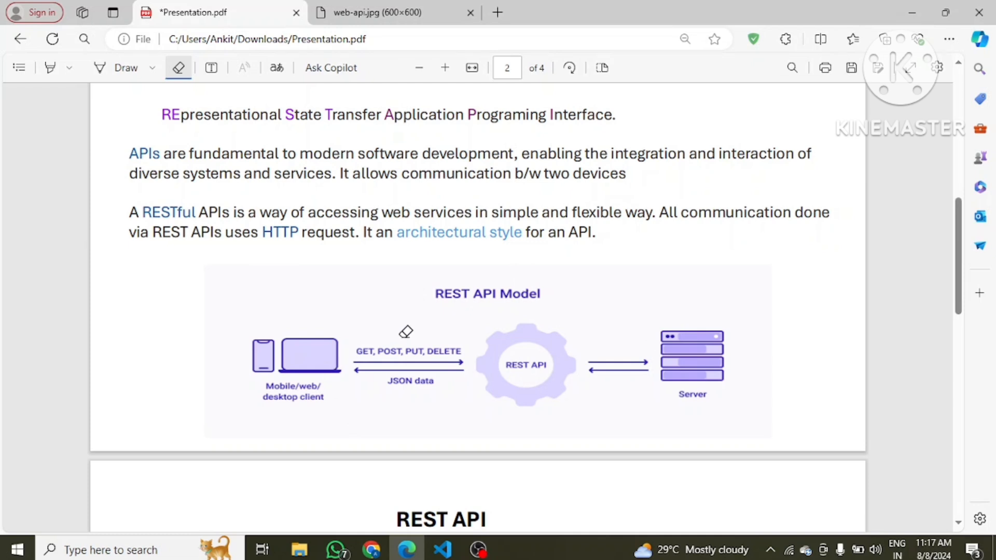
{"action": "mouse_move", "coordinate": [378, 340]}
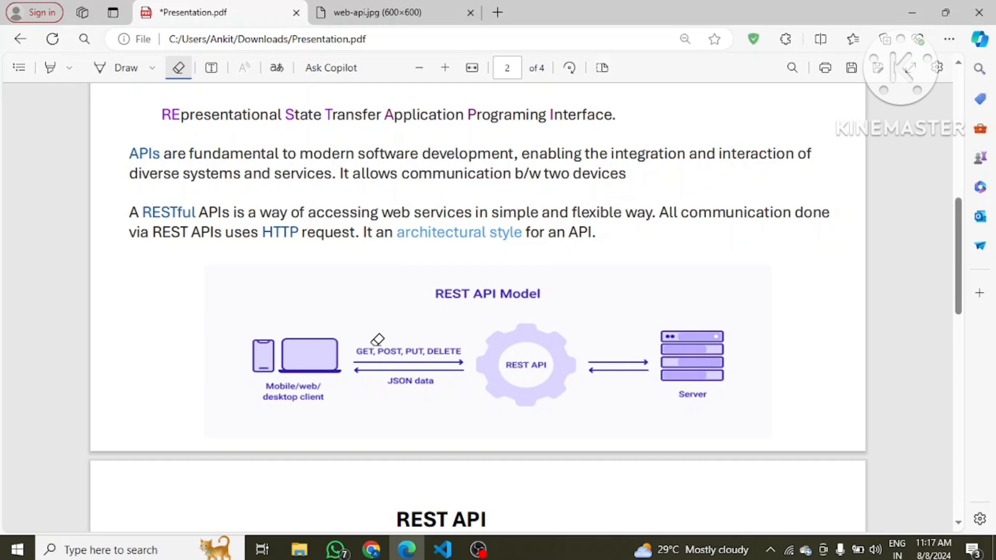
{"action": "mouse_move", "coordinate": [407, 347]}
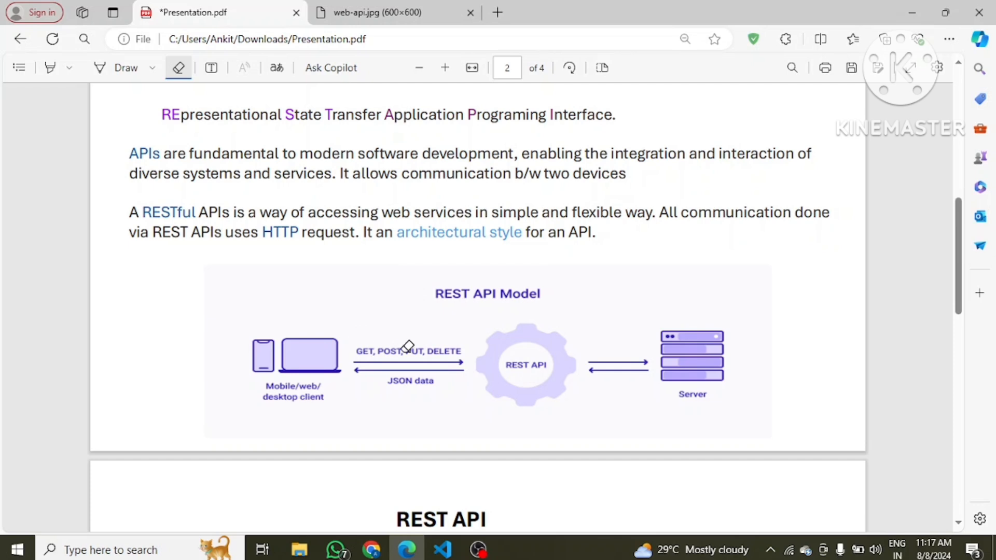
{"action": "mouse_move", "coordinate": [599, 440]}
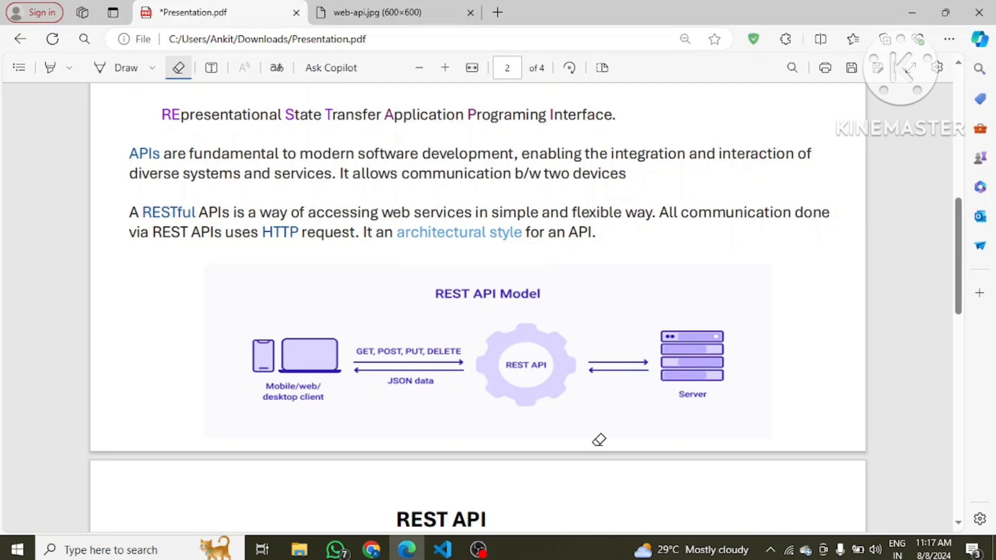
{"action": "mouse_move", "coordinate": [488, 358]}
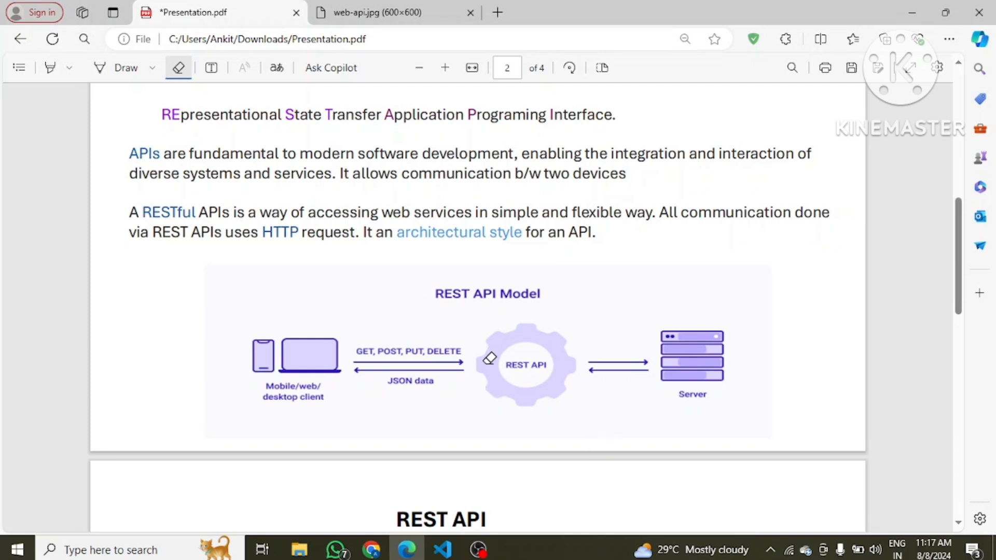
{"action": "mouse_move", "coordinate": [851, 509]}
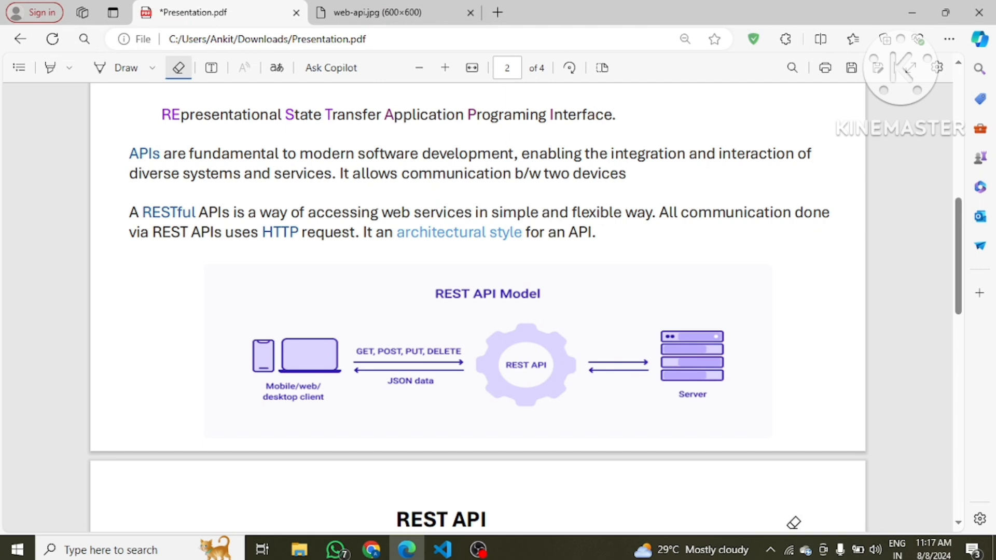
{"action": "mouse_move", "coordinate": [474, 444]}
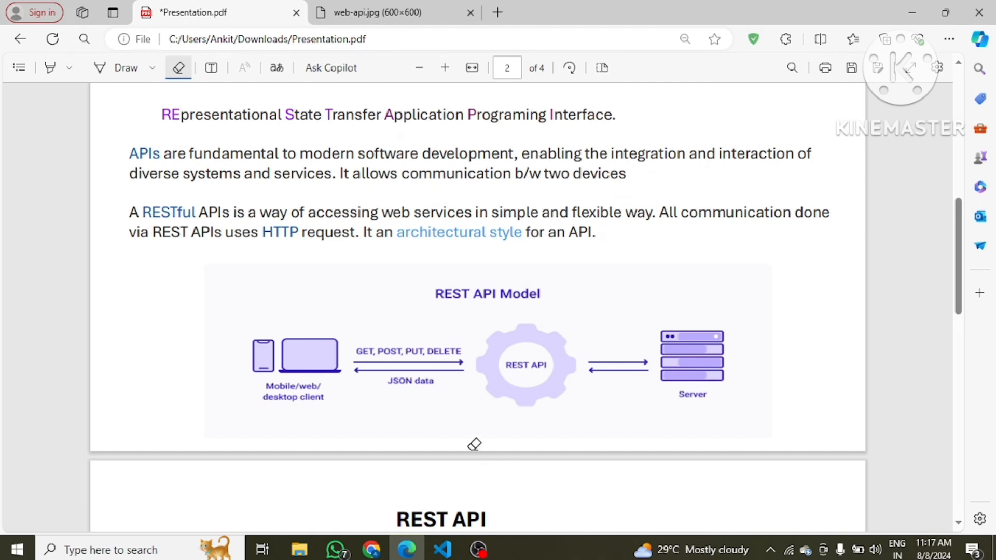
{"action": "mouse_move", "coordinate": [383, 394]}
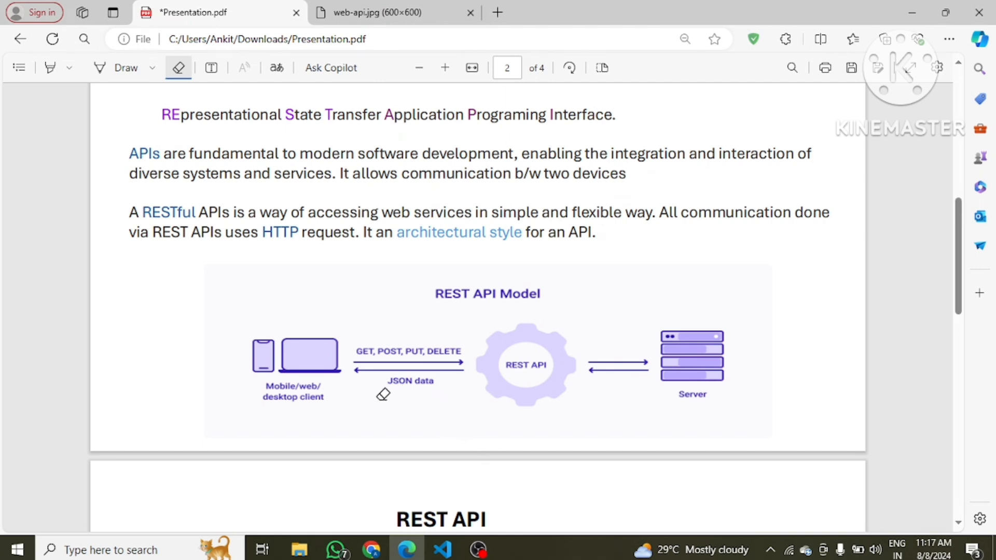
{"action": "mouse_move", "coordinate": [395, 387]}
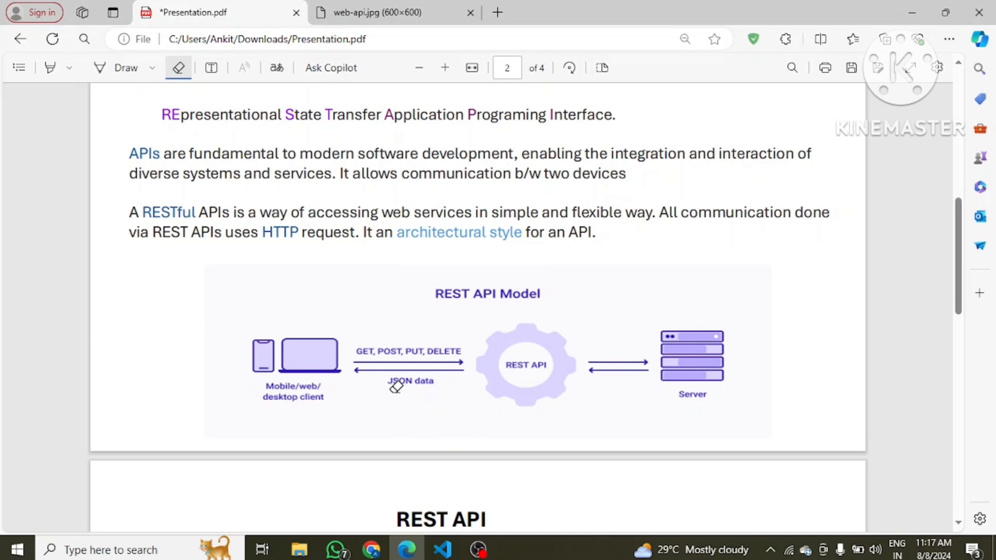
{"action": "mouse_move", "coordinate": [363, 416]}
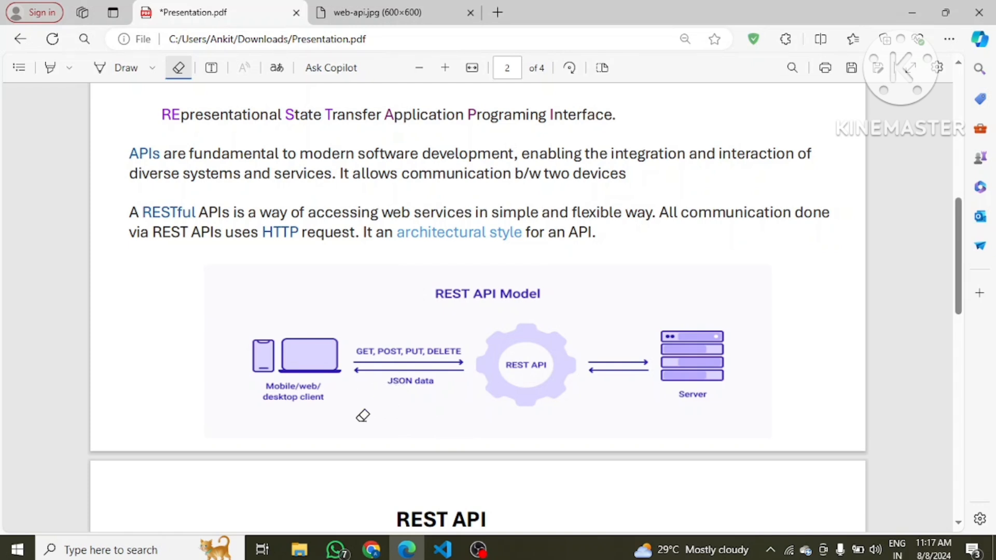
{"action": "mouse_move", "coordinate": [290, 457]}
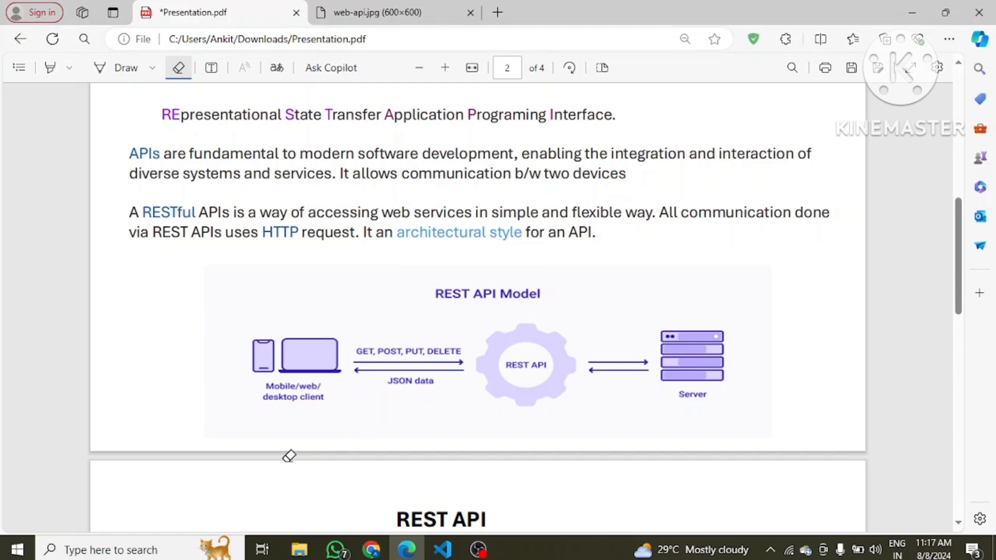
{"action": "mouse_move", "coordinate": [394, 487]}
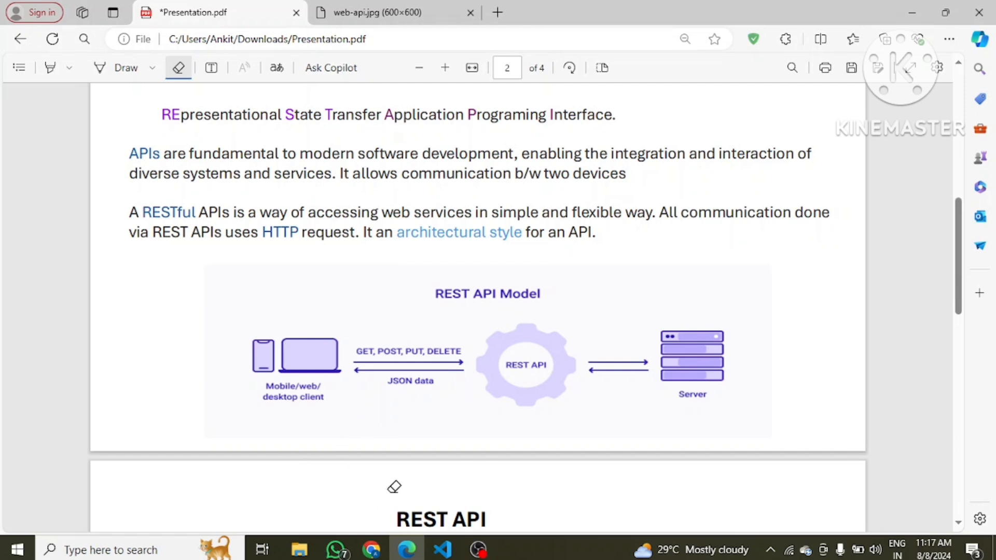
{"action": "mouse_move", "coordinate": [408, 362]}
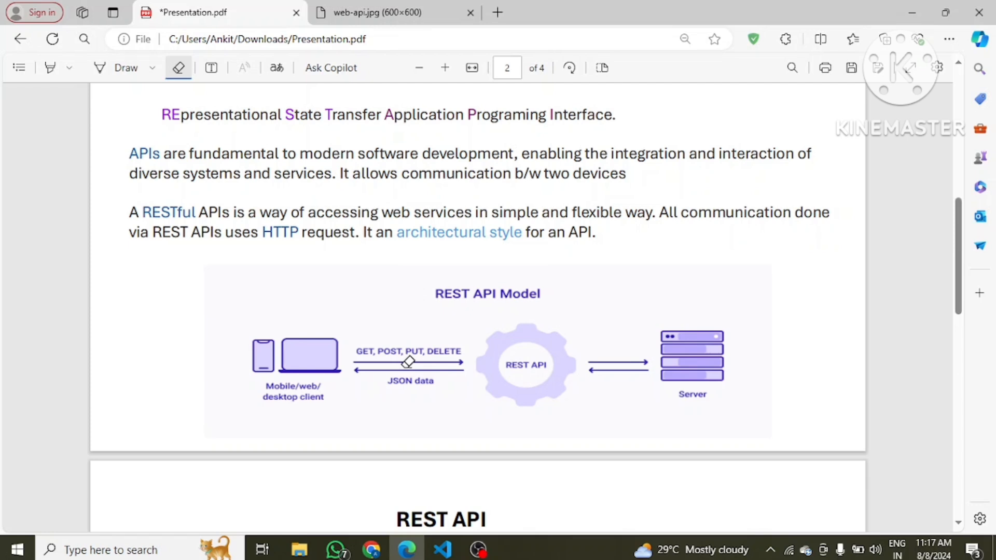
{"action": "mouse_move", "coordinate": [326, 420]}
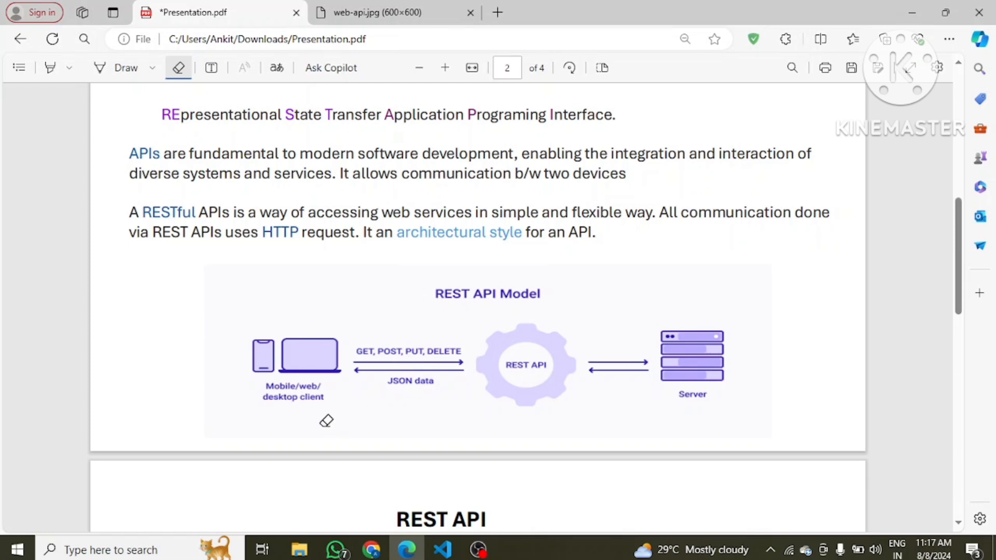
{"action": "mouse_move", "coordinate": [235, 395]}
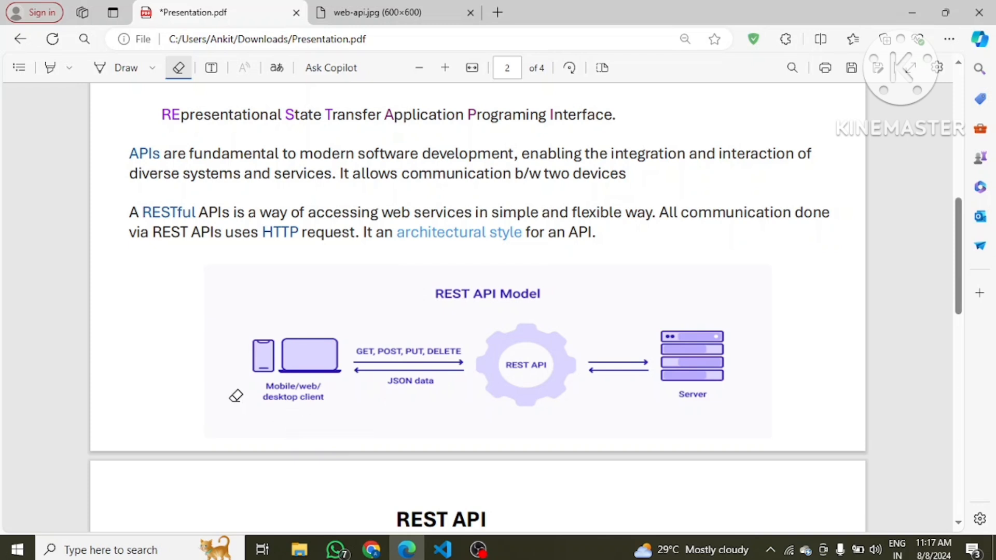
{"action": "mouse_move", "coordinate": [368, 329]}
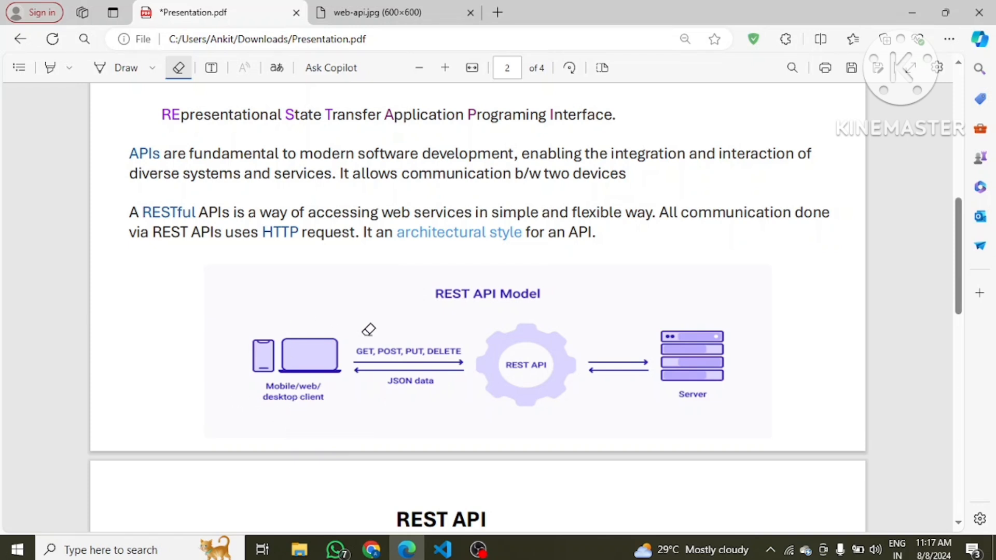
{"action": "mouse_move", "coordinate": [605, 359]}
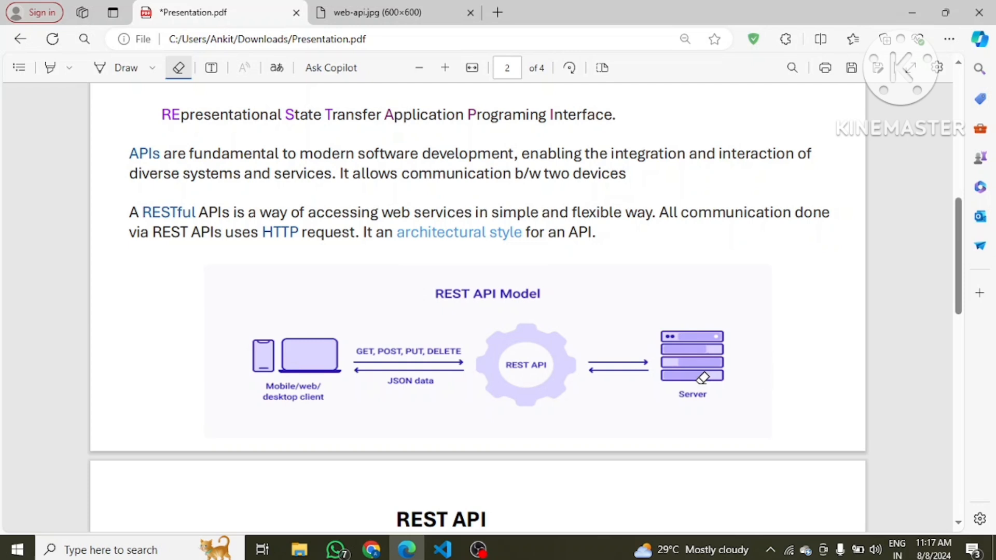
{"action": "mouse_move", "coordinate": [563, 407]}
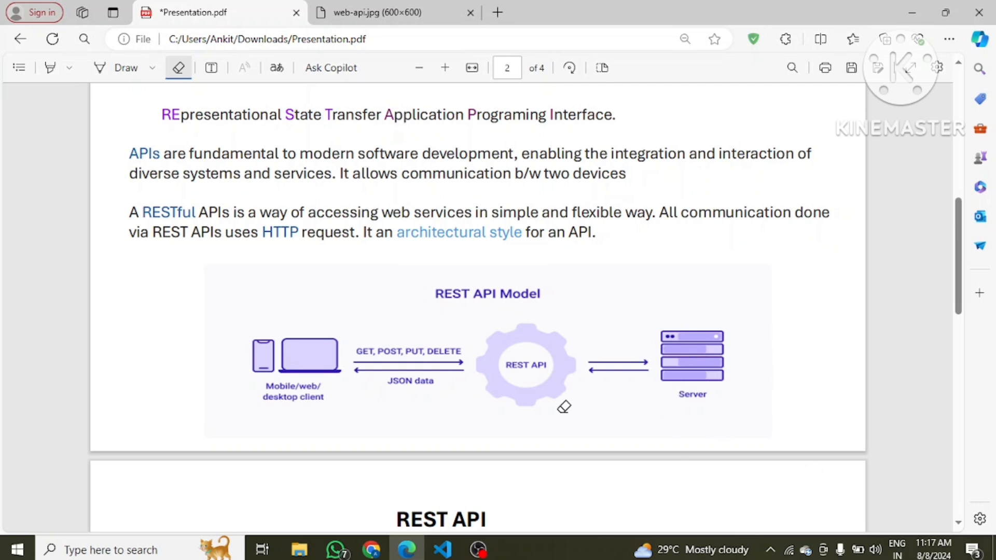
{"action": "mouse_move", "coordinate": [387, 400]}
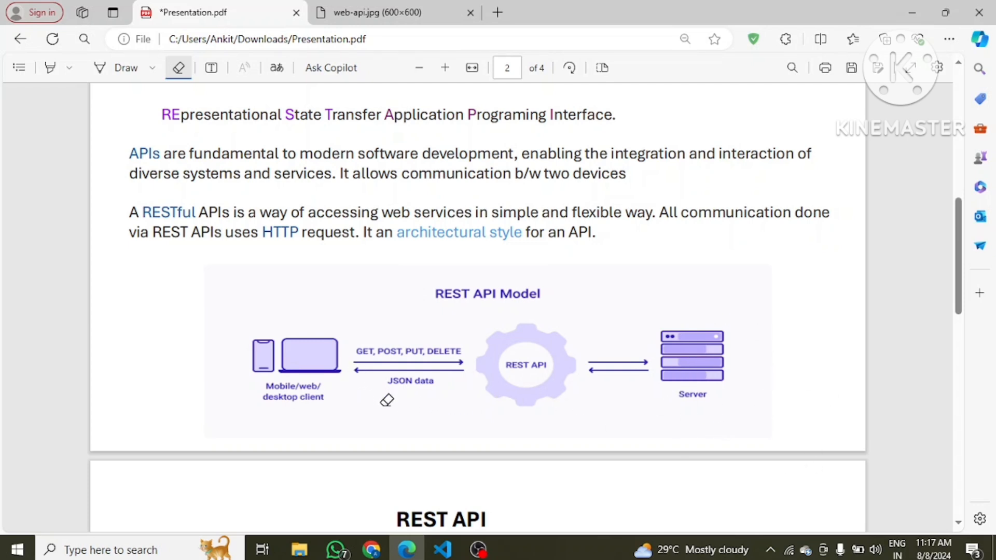
{"action": "mouse_move", "coordinate": [593, 407]}
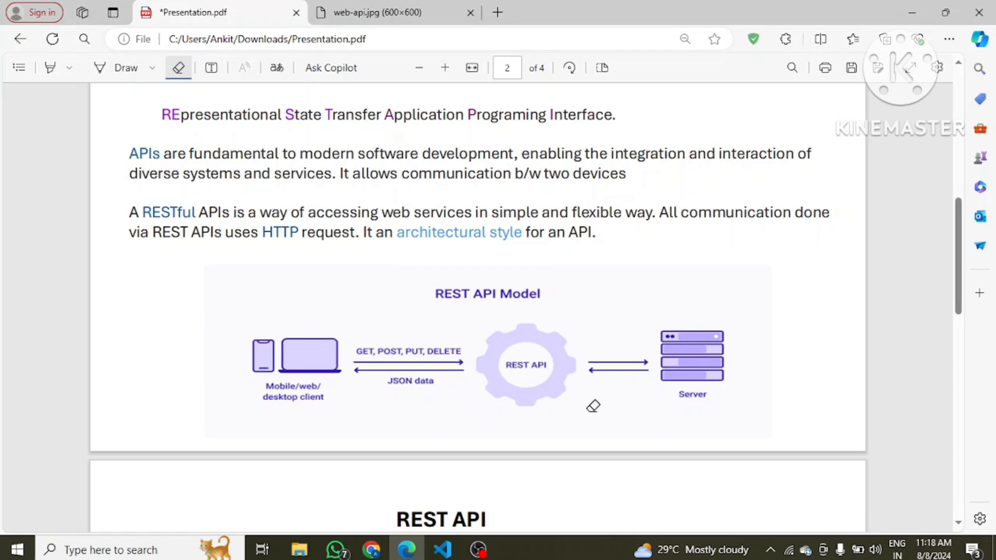
{"action": "mouse_move", "coordinate": [481, 347]}
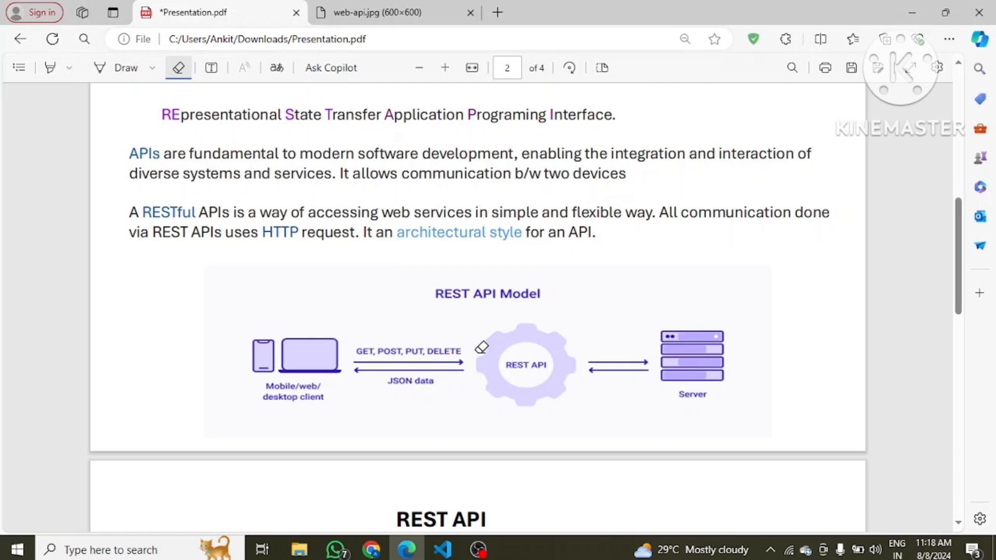
{"action": "scroll", "scroll_direction": "down", "scroll_amount": 3}
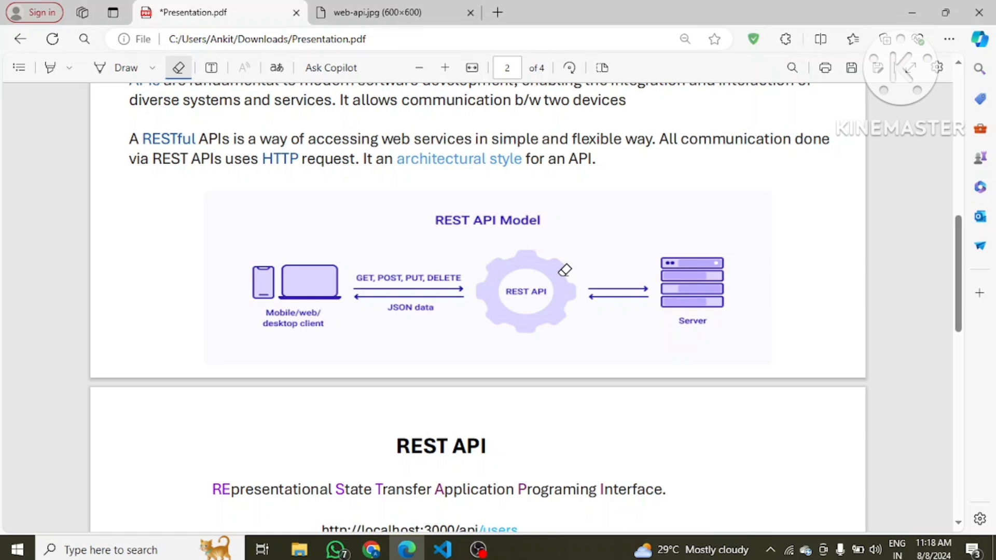
{"action": "mouse_move", "coordinate": [513, 284]}
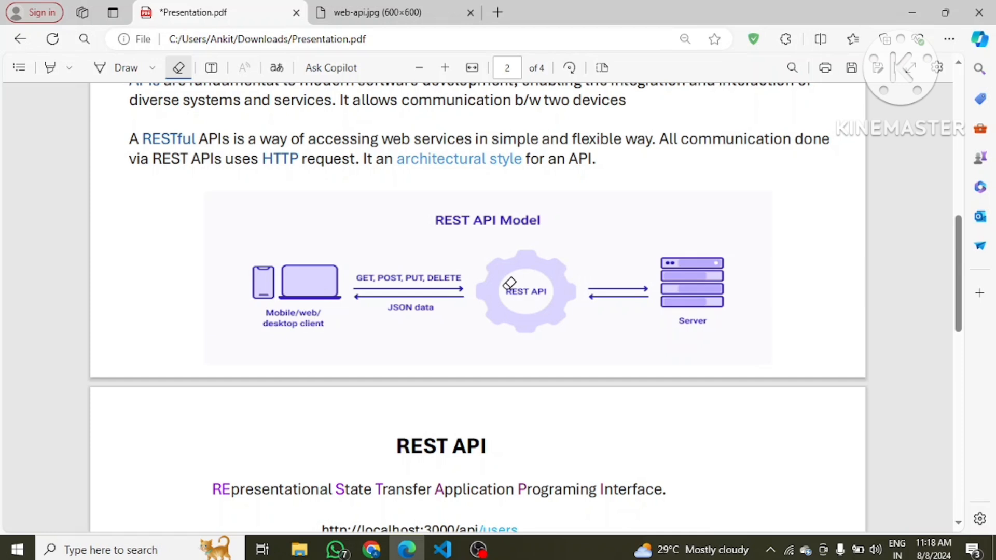
{"action": "scroll", "scroll_direction": "down", "scroll_amount": 3}
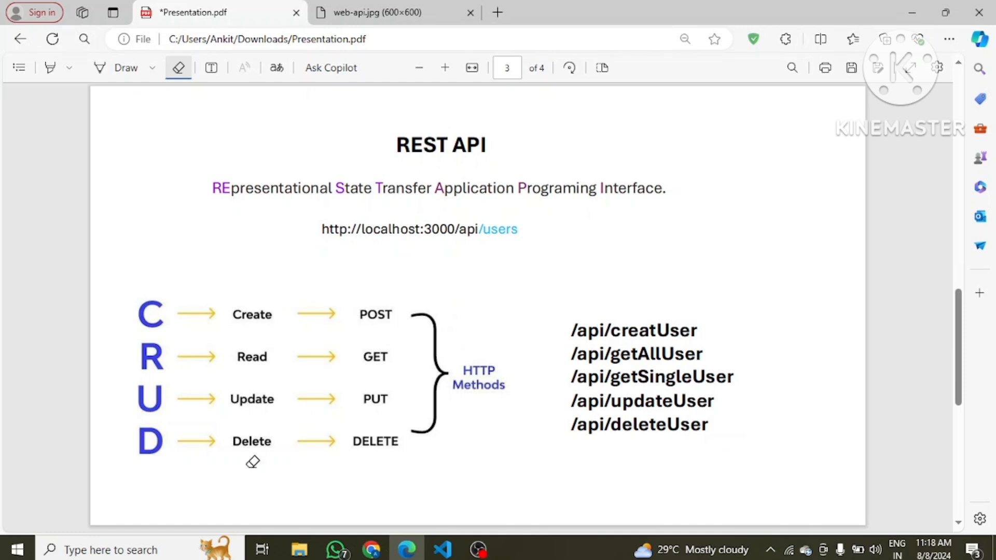
{"action": "mouse_move", "coordinate": [426, 348]}
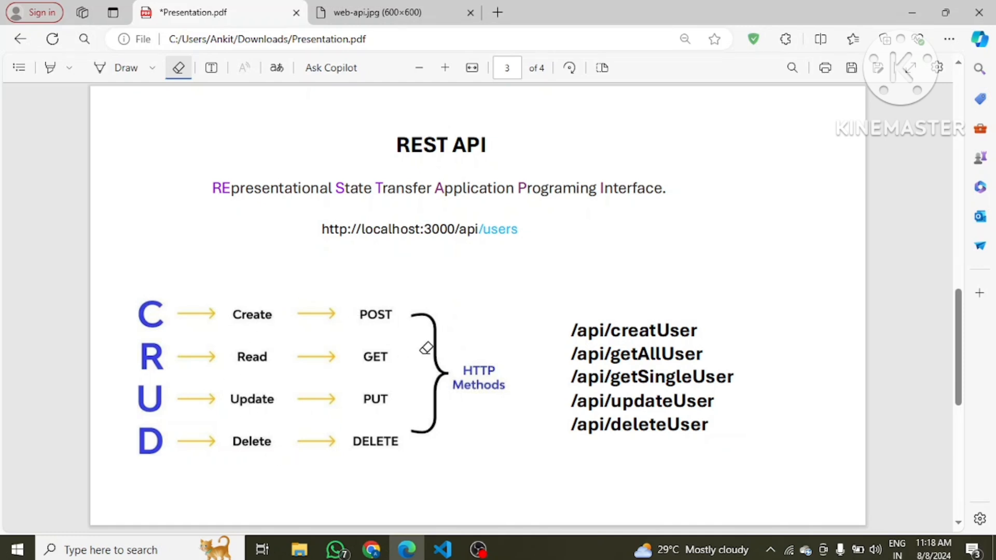
{"action": "mouse_move", "coordinate": [370, 325]}
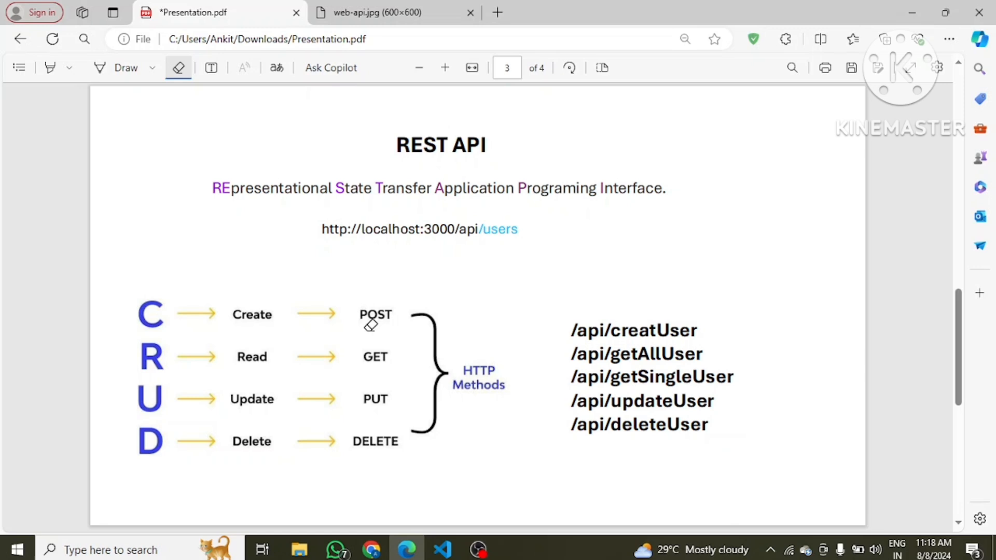
{"action": "mouse_move", "coordinate": [377, 500]}
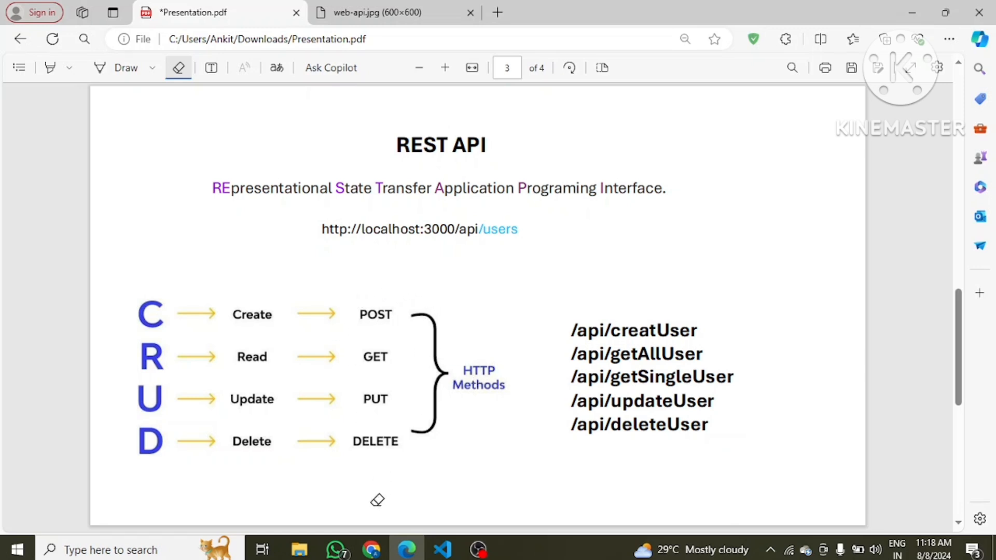
{"action": "mouse_move", "coordinate": [362, 388]}
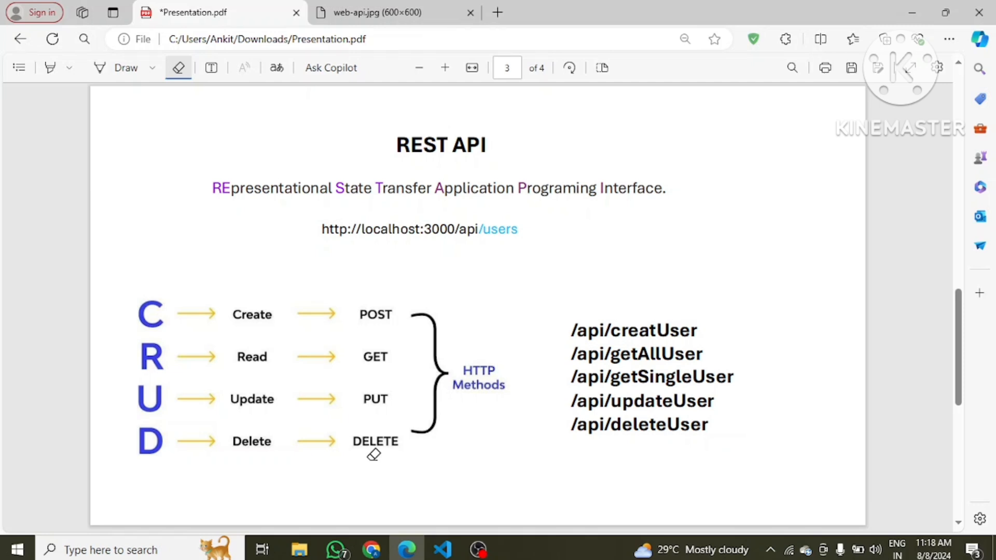
{"action": "mouse_move", "coordinate": [373, 327]}
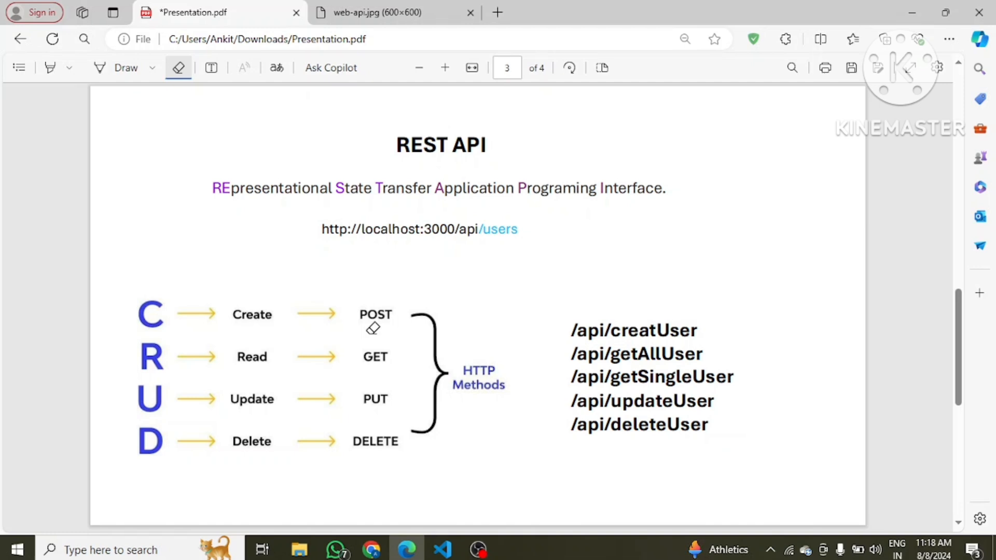
{"action": "mouse_move", "coordinate": [421, 325]}
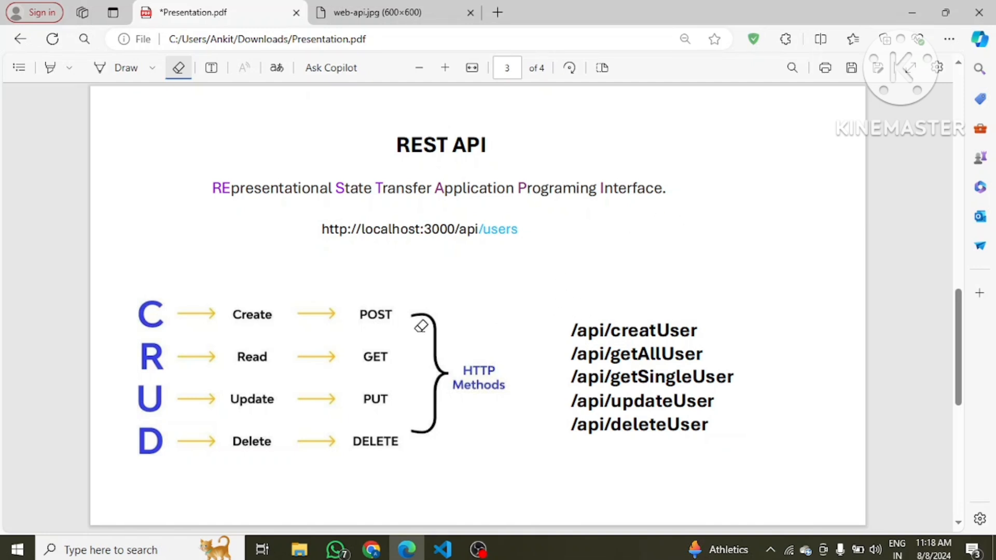
{"action": "mouse_move", "coordinate": [407, 358]}
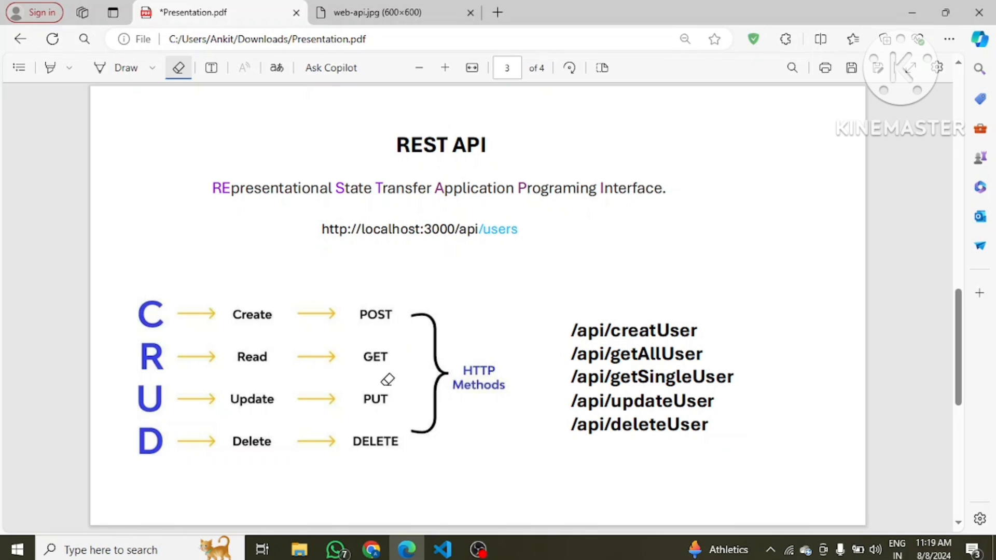
{"action": "mouse_move", "coordinate": [319, 469]}
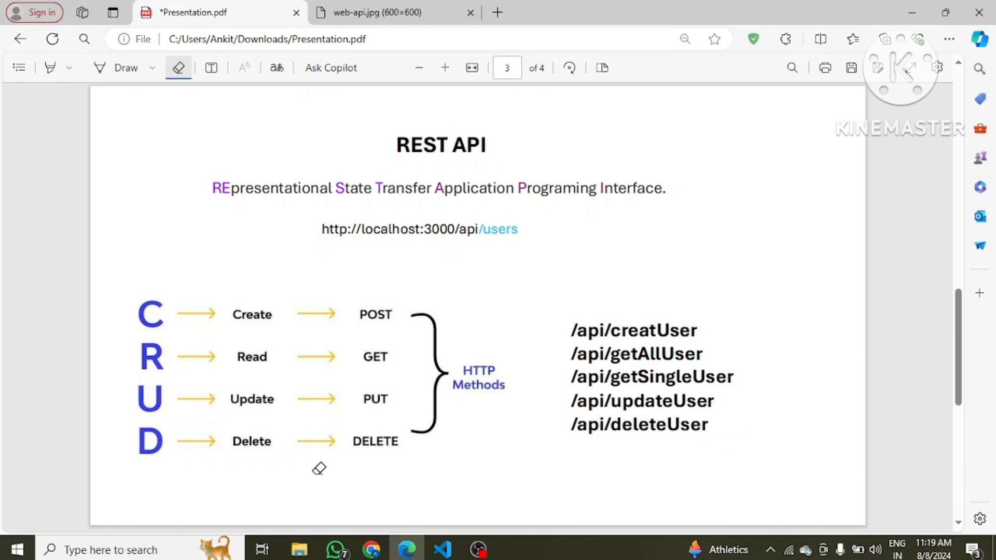
{"action": "mouse_move", "coordinate": [439, 401]}
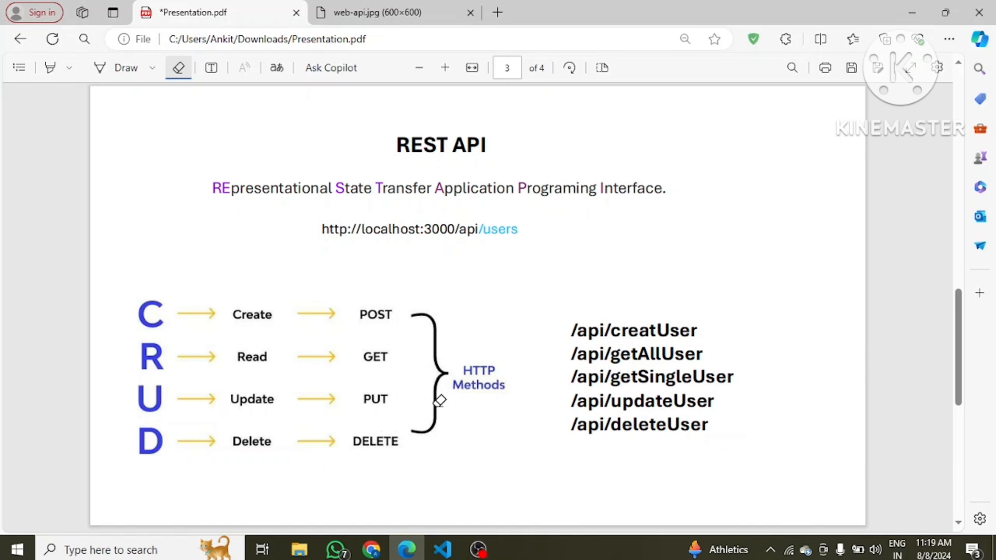
{"action": "mouse_move", "coordinate": [440, 404]}
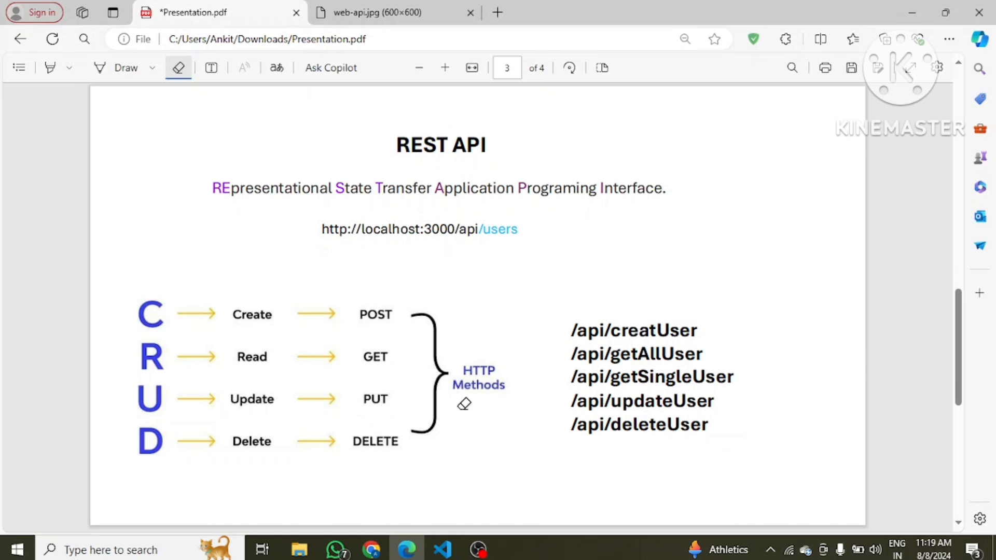
{"action": "mouse_move", "coordinate": [703, 405]}
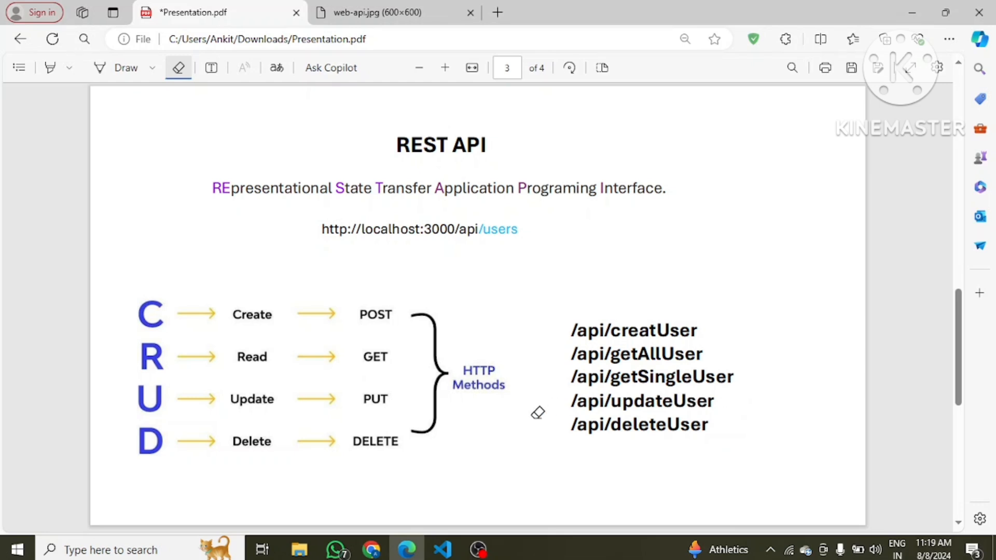
{"action": "mouse_move", "coordinate": [280, 462]}
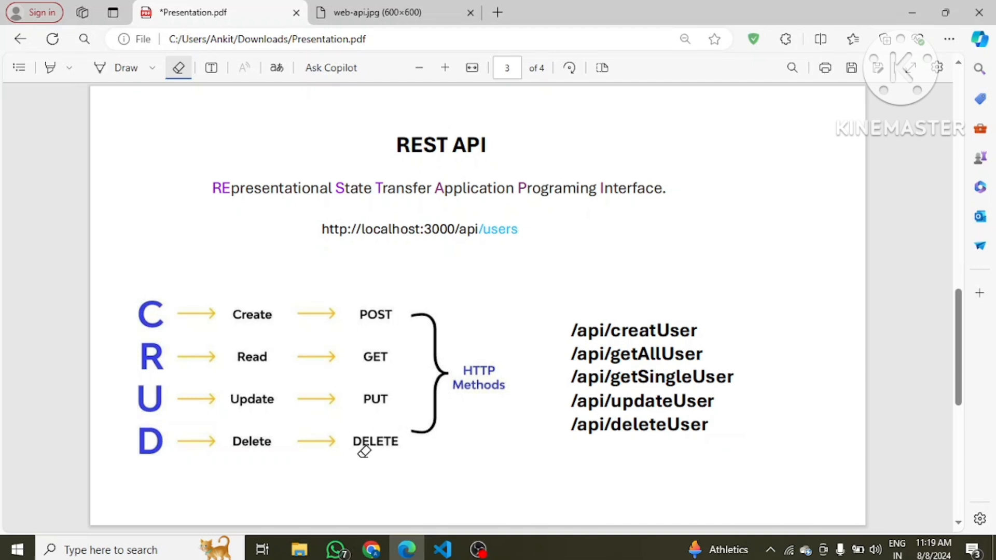
{"action": "mouse_move", "coordinate": [492, 438]}
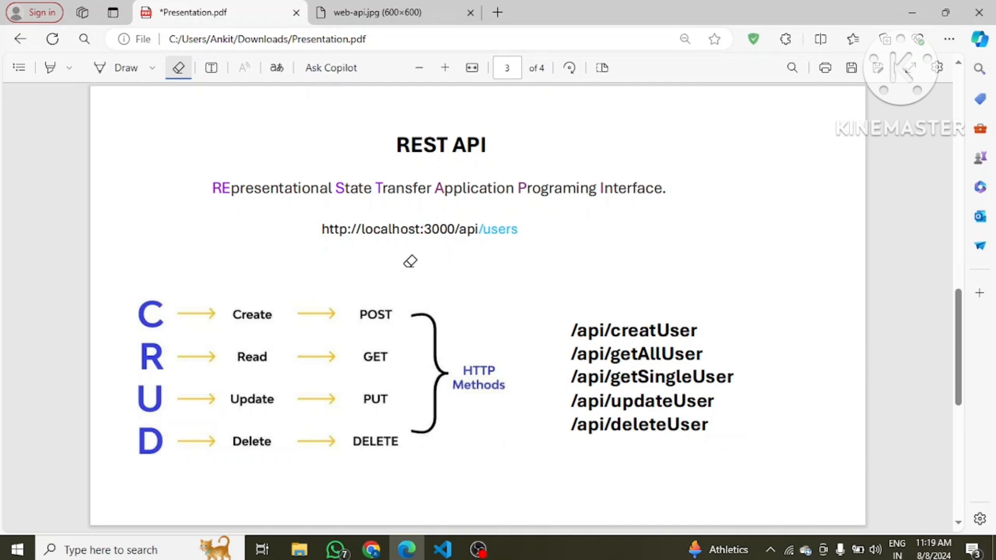
{"action": "mouse_move", "coordinate": [394, 279]}
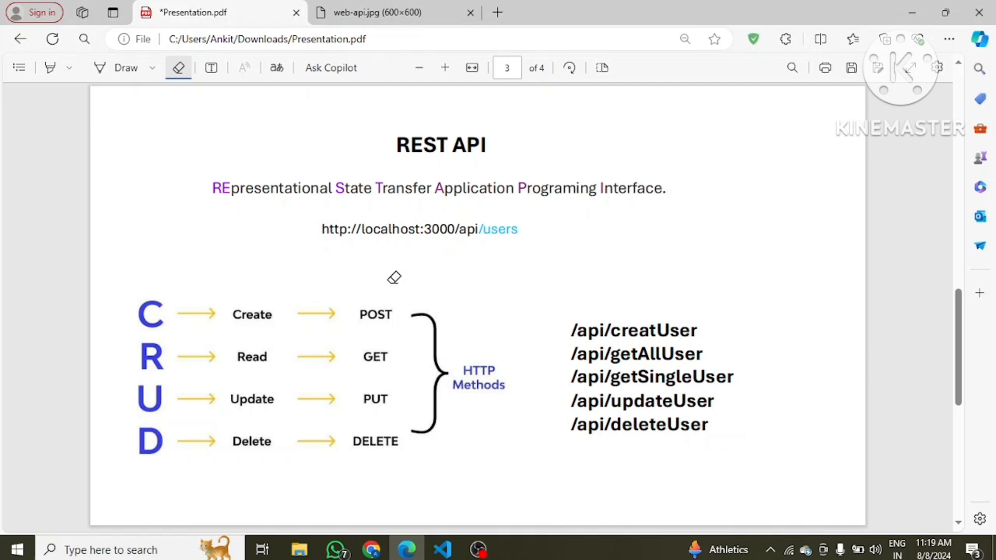
{"action": "mouse_move", "coordinate": [177, 279]}
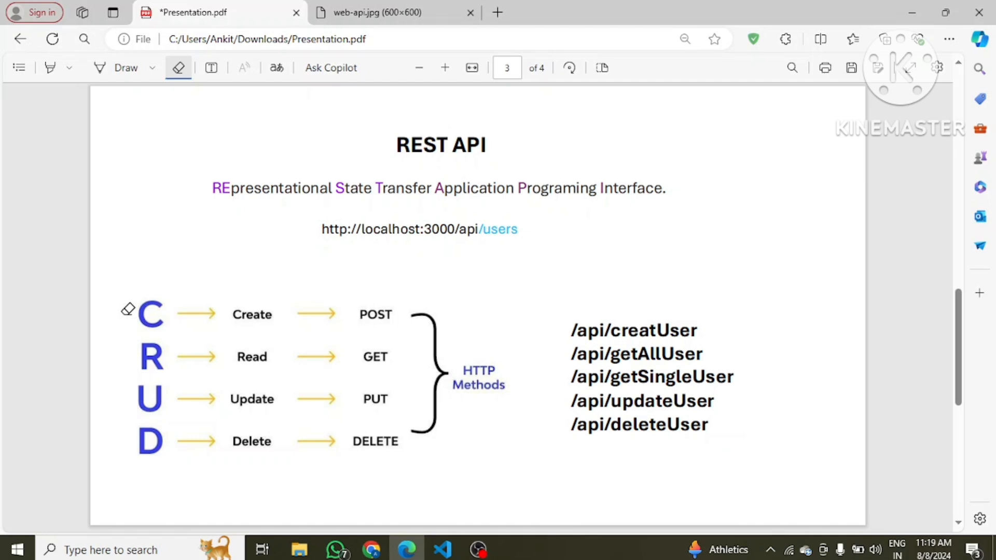
{"action": "mouse_move", "coordinate": [147, 335]}
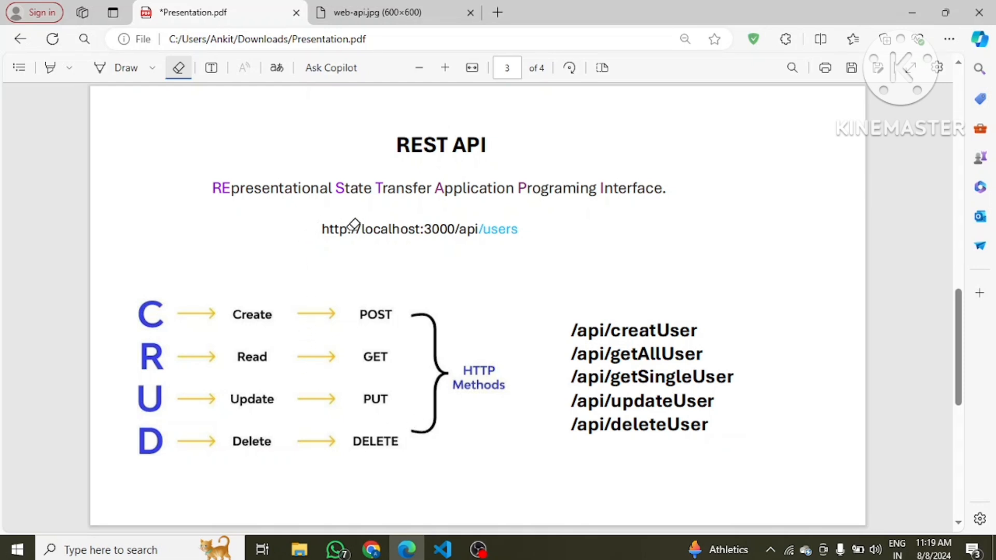
{"action": "mouse_move", "coordinate": [322, 224]}
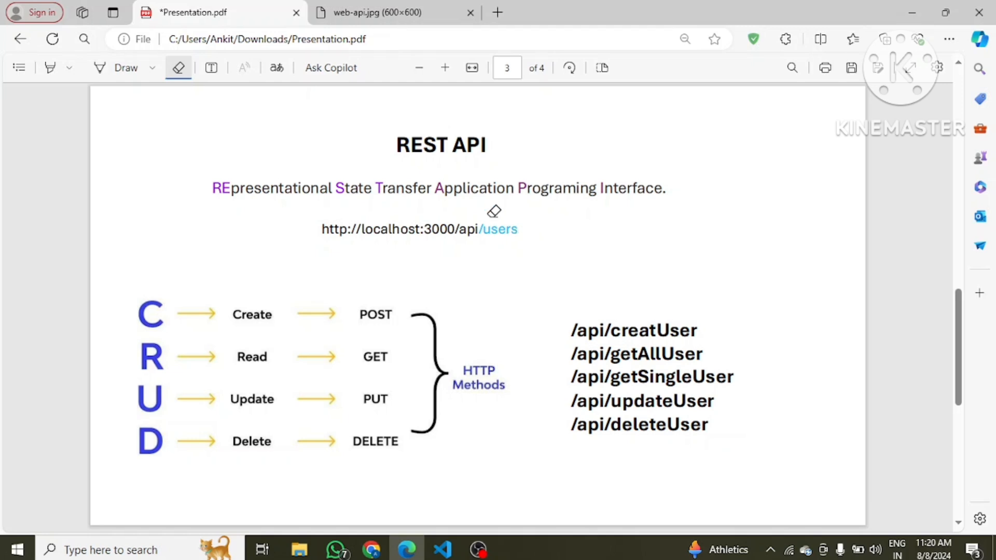
{"action": "mouse_move", "coordinate": [536, 231]}
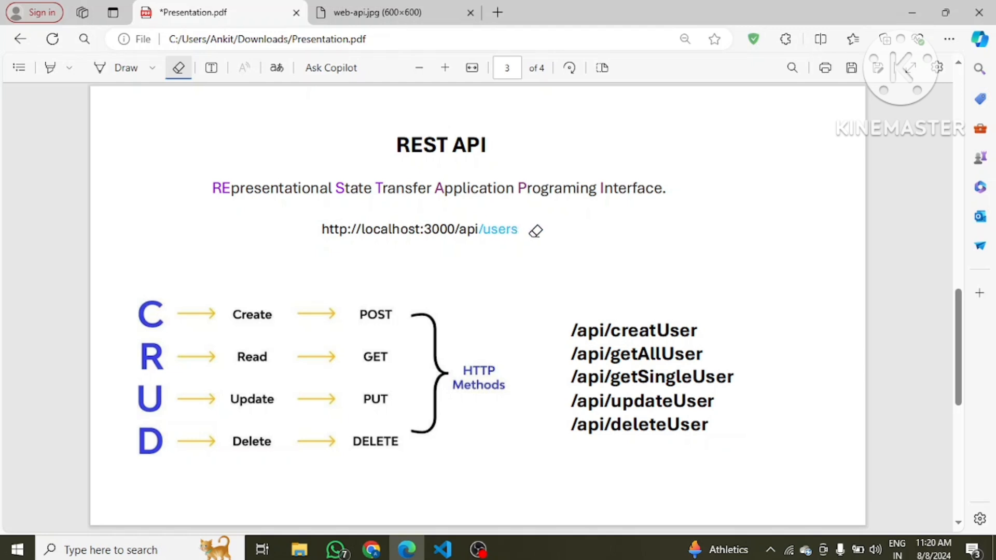
{"action": "mouse_move", "coordinate": [496, 287]}
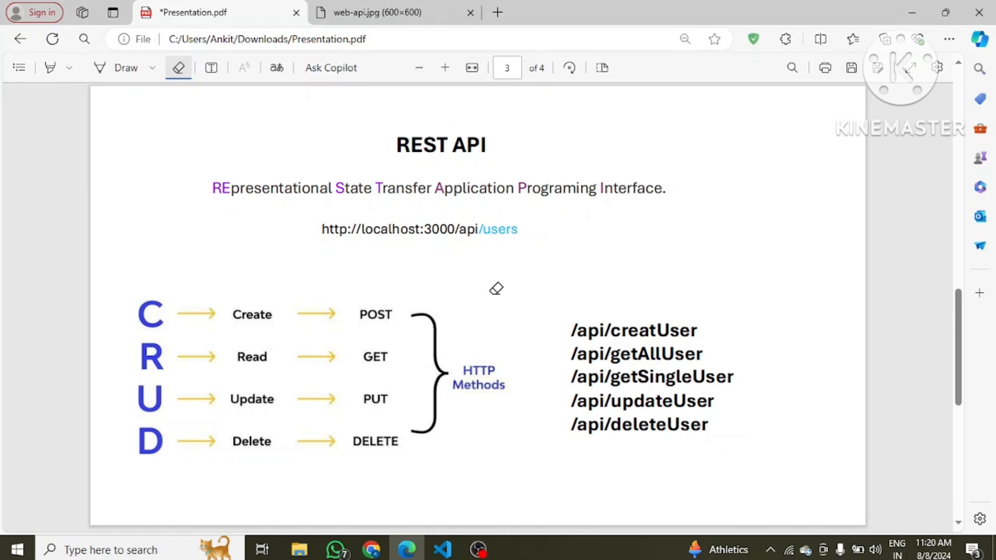
{"action": "mouse_move", "coordinate": [330, 333]}
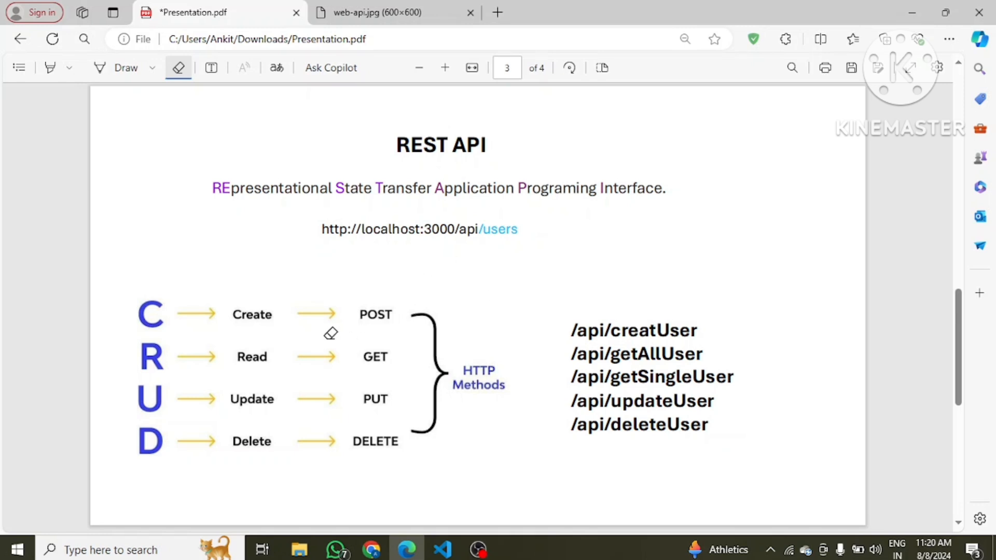
{"action": "mouse_move", "coordinate": [281, 425]}
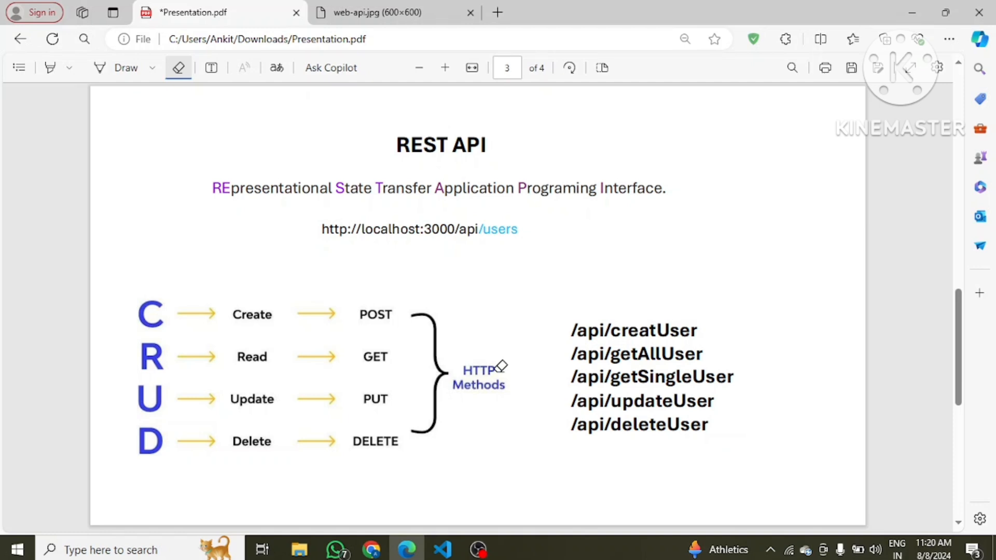
{"action": "mouse_move", "coordinate": [551, 298]}
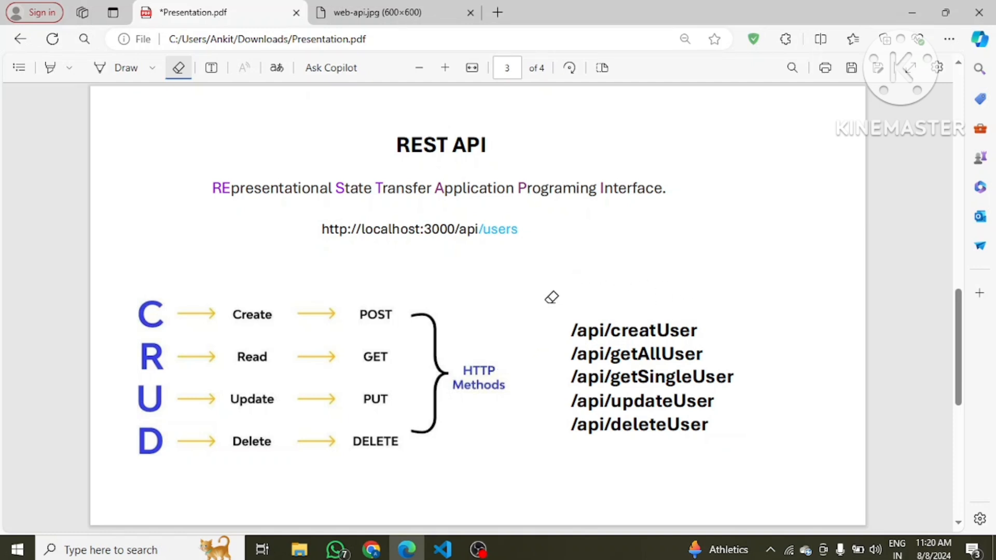
{"action": "mouse_move", "coordinate": [538, 426]}
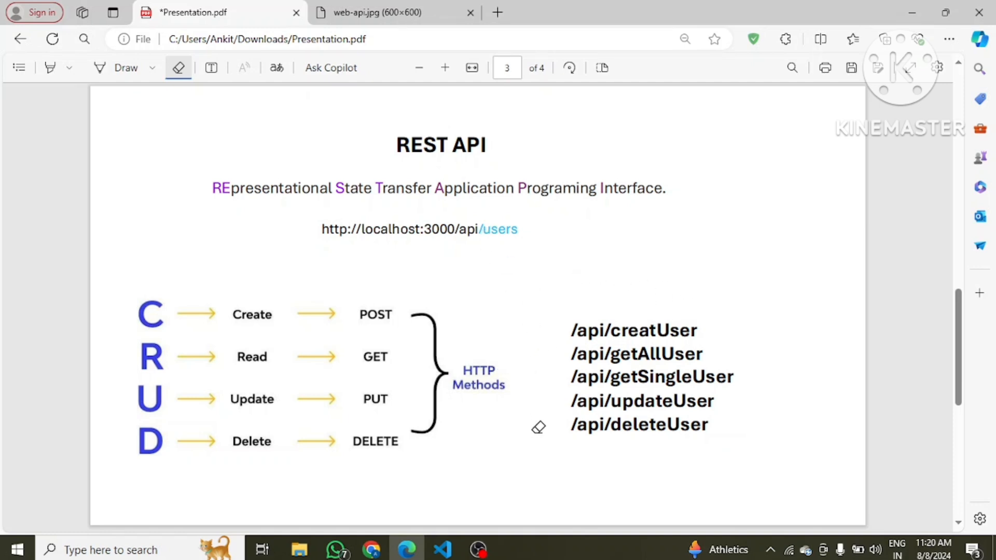
{"action": "mouse_move", "coordinate": [575, 330]}
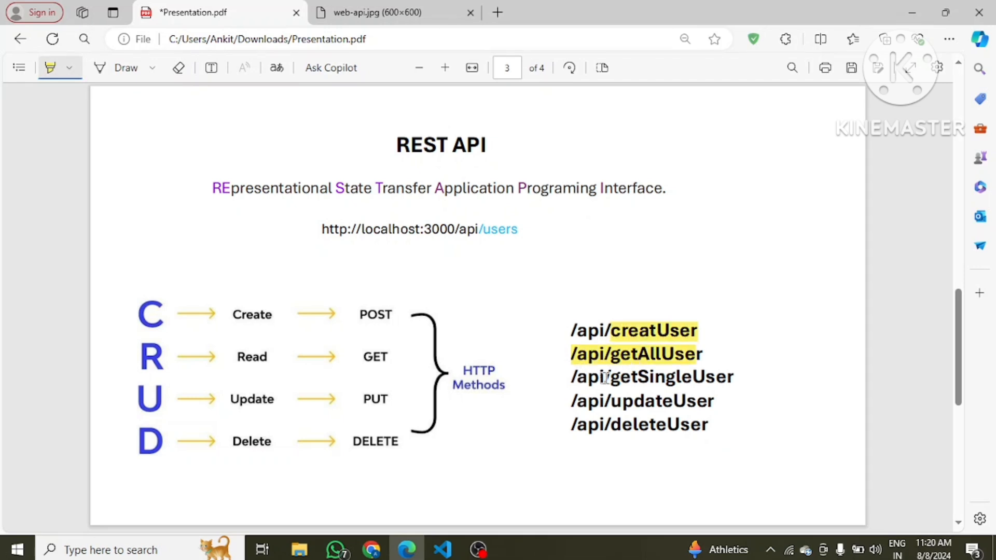
Step: Highlight the getSingleUser, updateUser and deleteUser endpoints and the localhost base URL in yellow
{"action": "left_click_drag", "start_coordinate": [608, 376], "coordinate": [661, 424]}
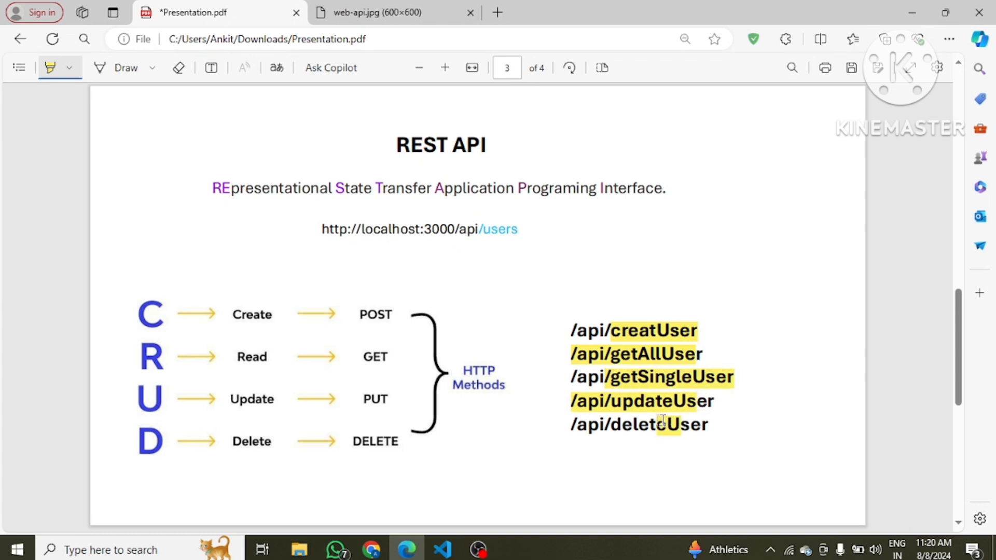
{"action": "double_click", "coordinate": [660, 424]}
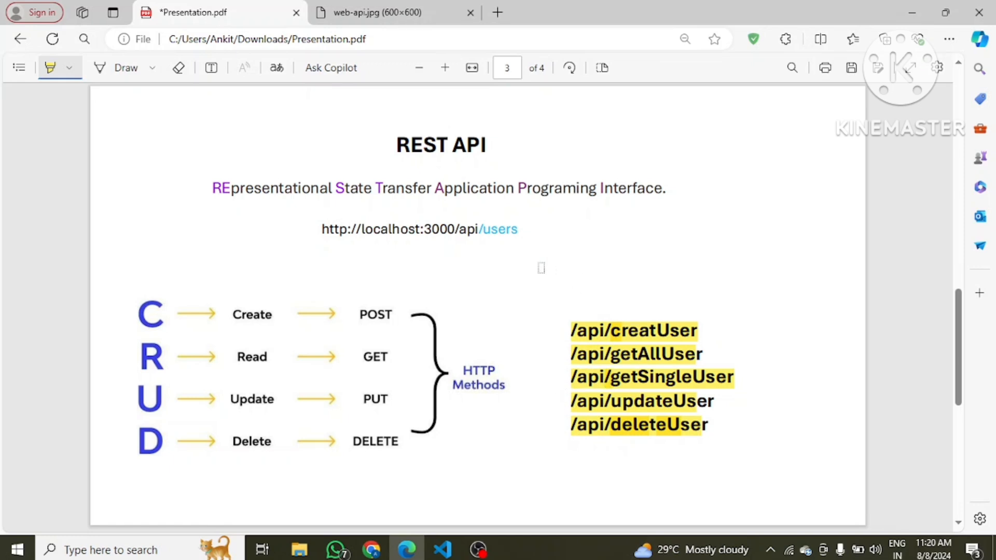
{"action": "left_click_drag", "start_coordinate": [322, 230], "coordinate": [422, 229]}
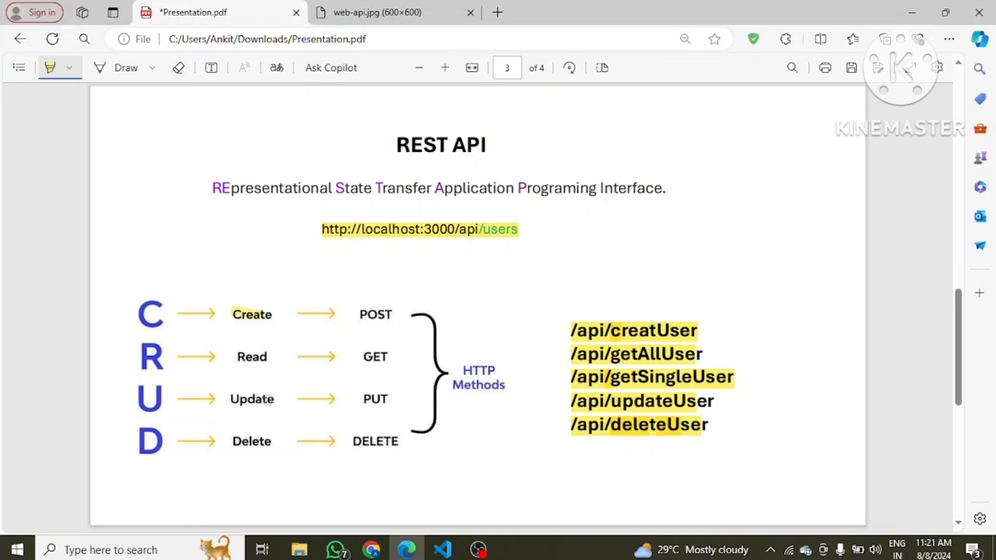
{"action": "mouse_move", "coordinate": [452, 446]}
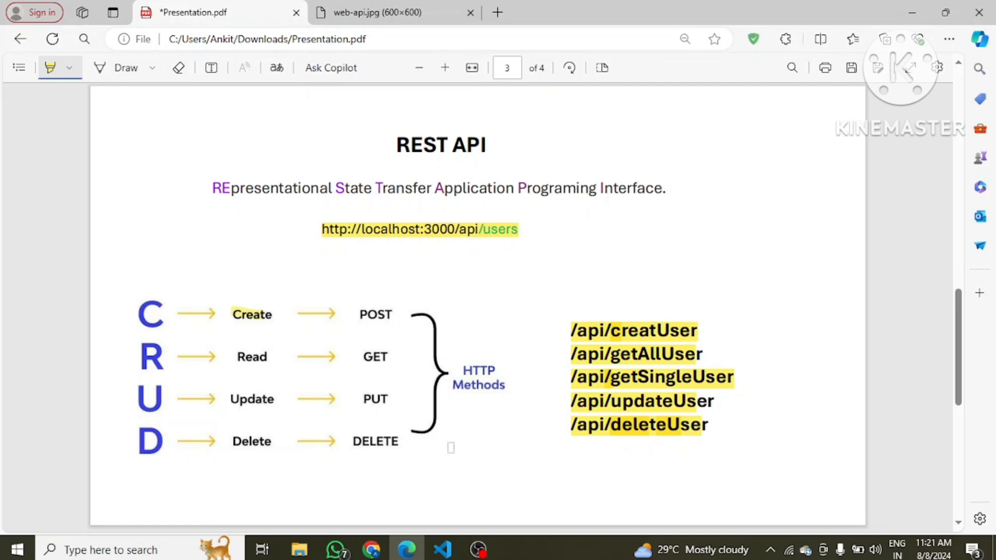